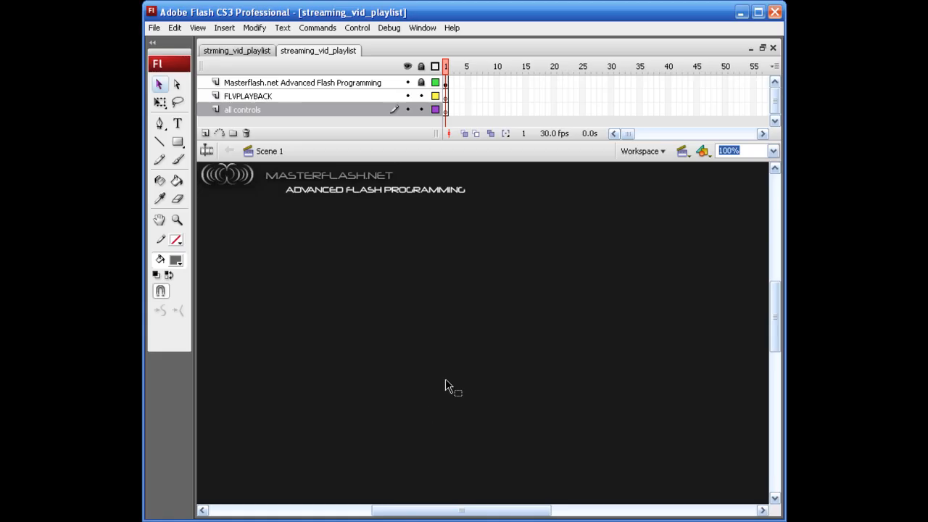
mouse_move(466, 367)
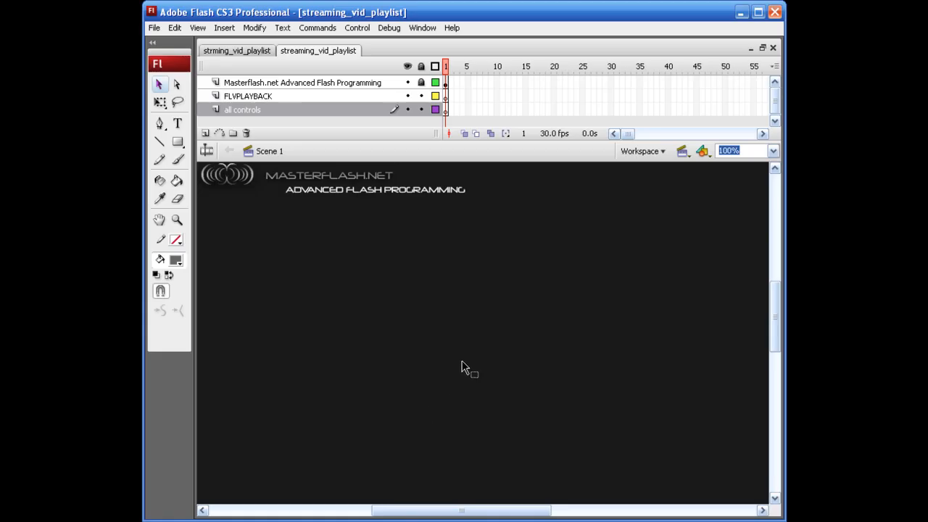
mouse_move(243, 76)
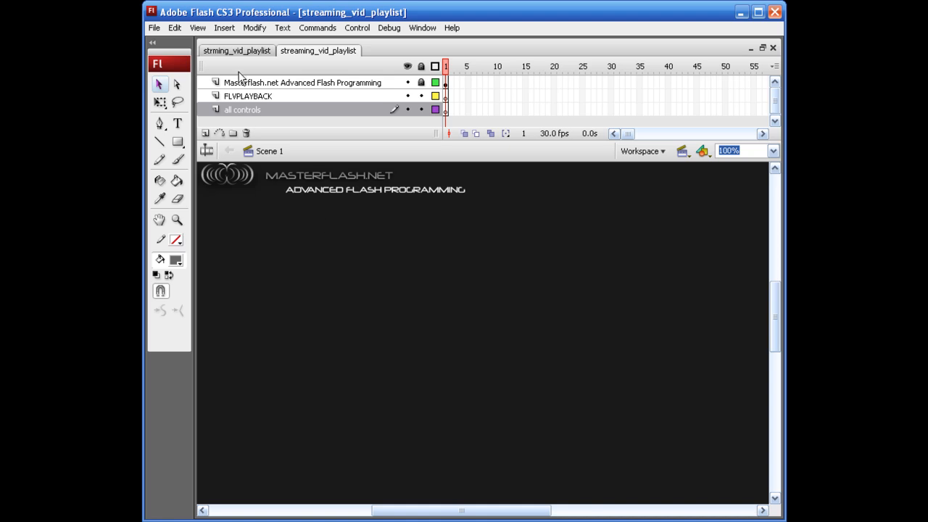
Create a new ActionScript file and save it as playlist_controller in the DynaStreaming_Playlist_CS3 folder.
left_click(154, 28)
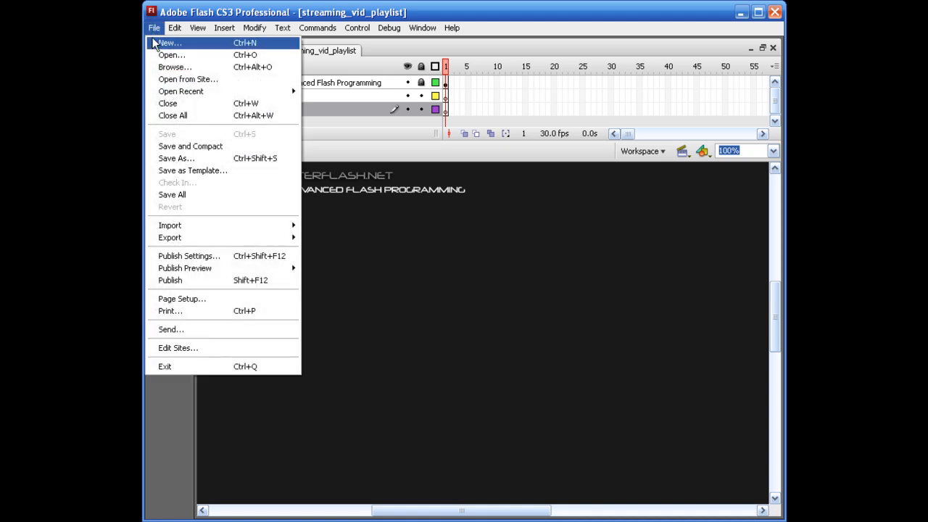
left_click(168, 44)
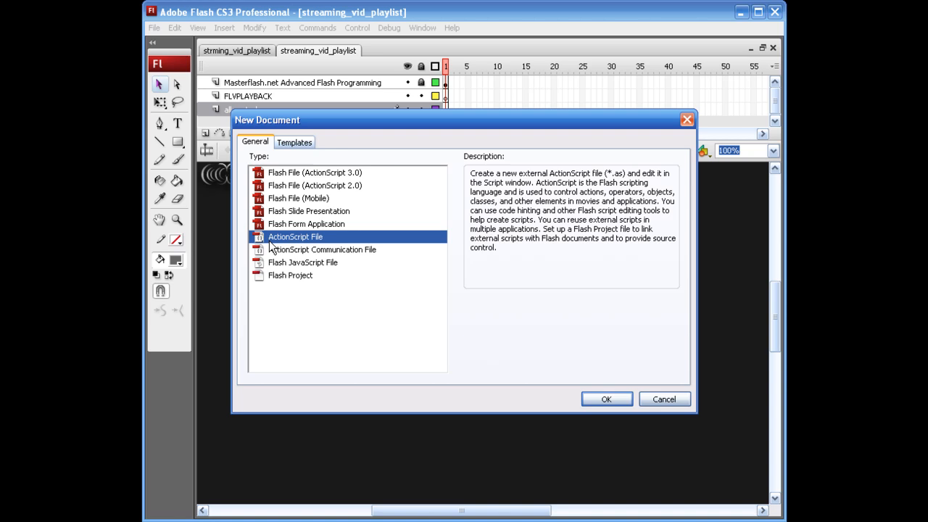
left_click(605, 398)
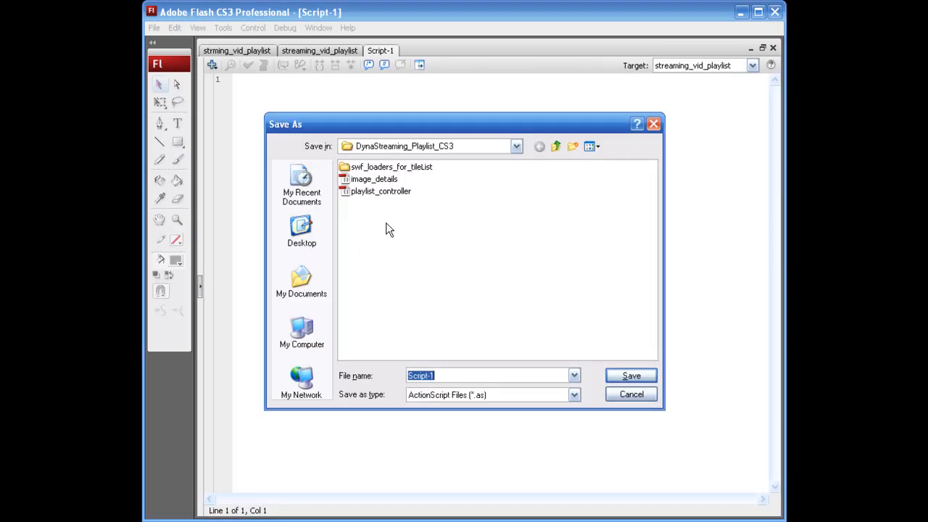
left_click(380, 192)
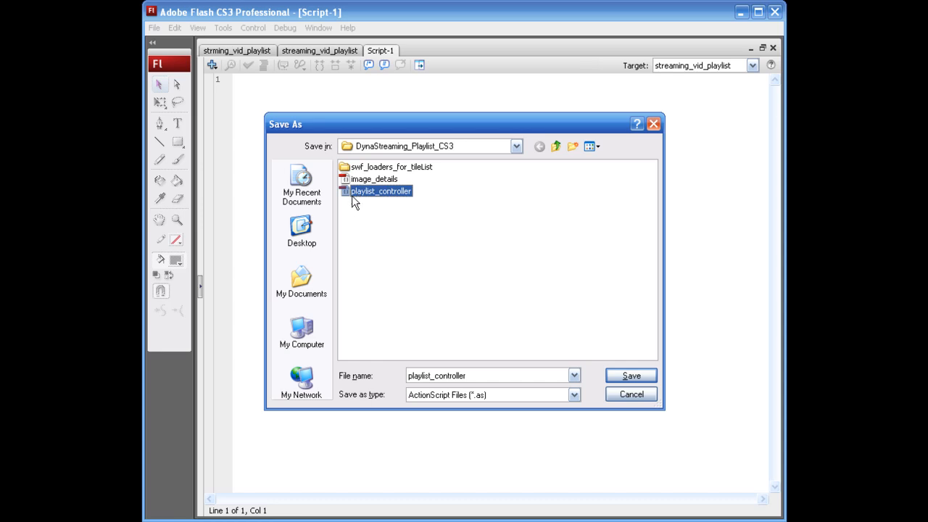
mouse_move(413, 206)
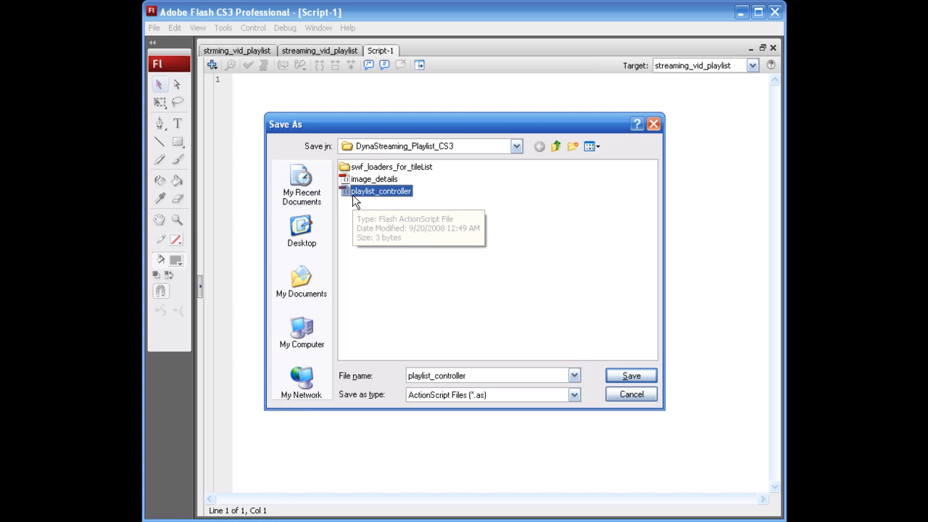
left_click(629, 373)
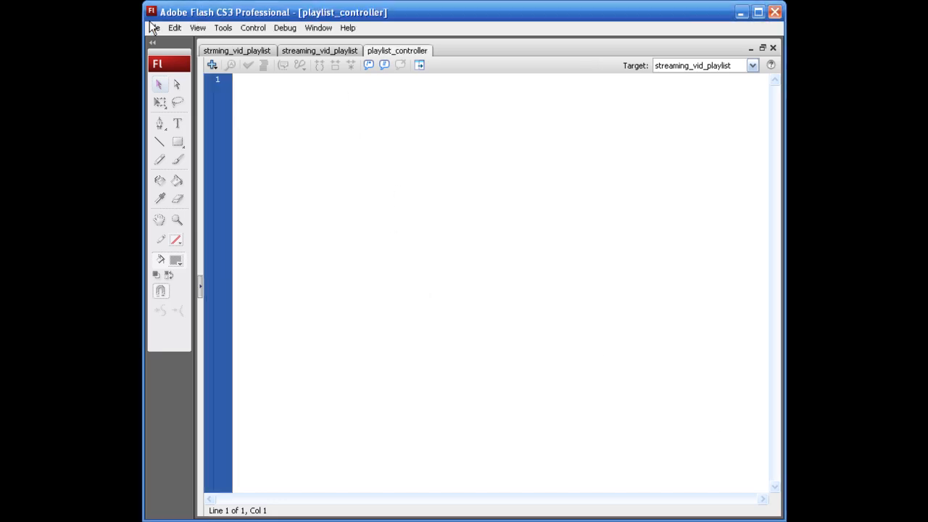
Create a second ActionScript file saved as image_details, then return to the streaming_vid_playlist document.
left_click(154, 27)
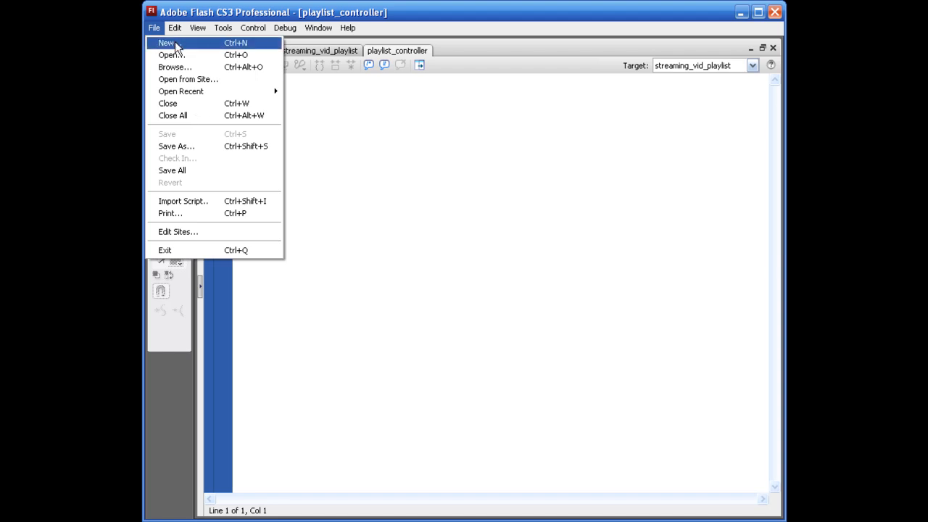
left_click(165, 44)
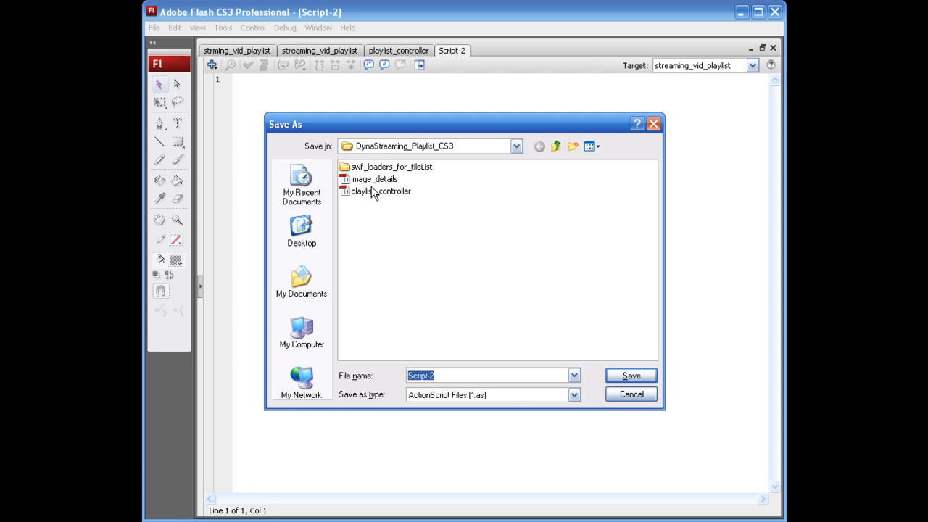
left_click(374, 178)
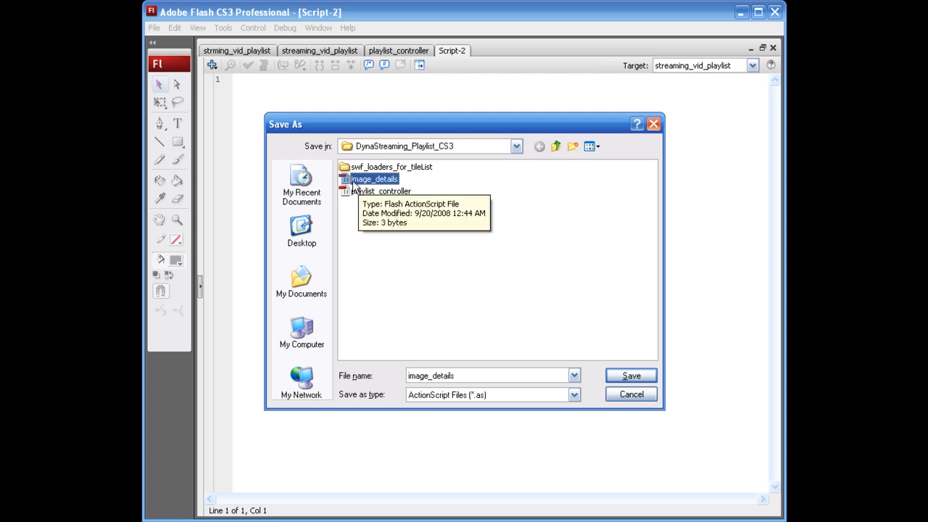
left_click(629, 374)
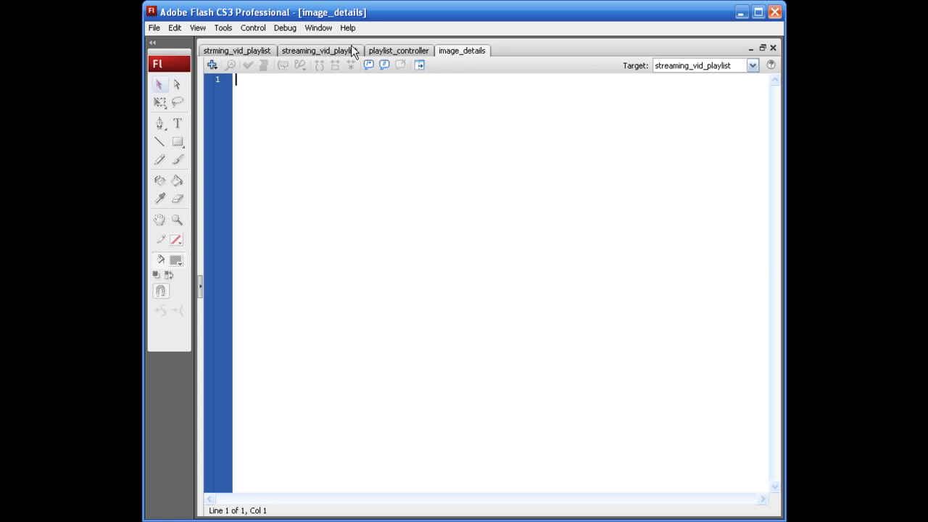
left_click(317, 49)
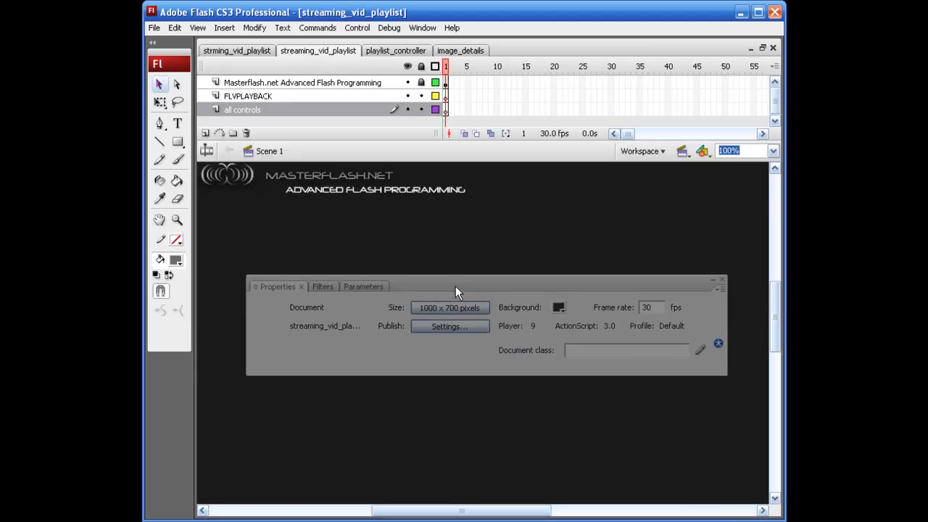
Set playlist_controller as the Document class of streaming_vid_playlist via the Properties panel.
left_click(421, 28)
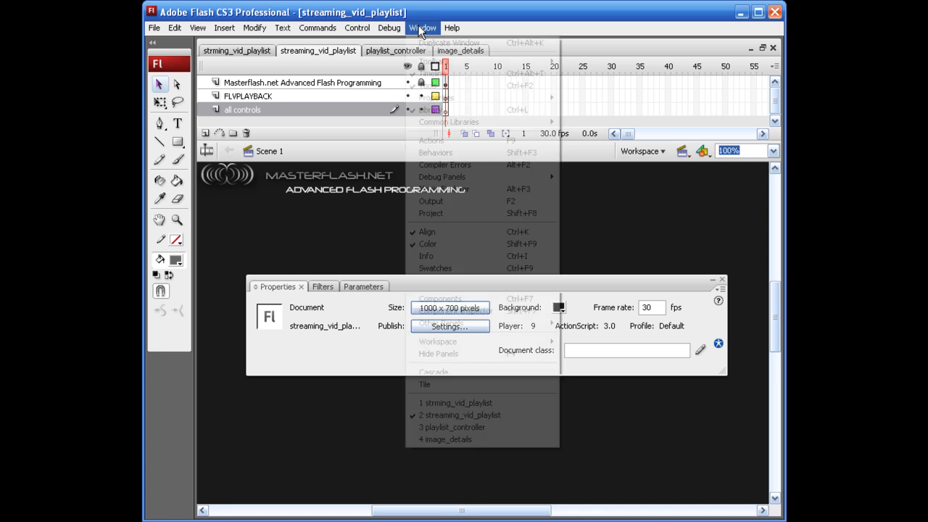
mouse_move(447, 122)
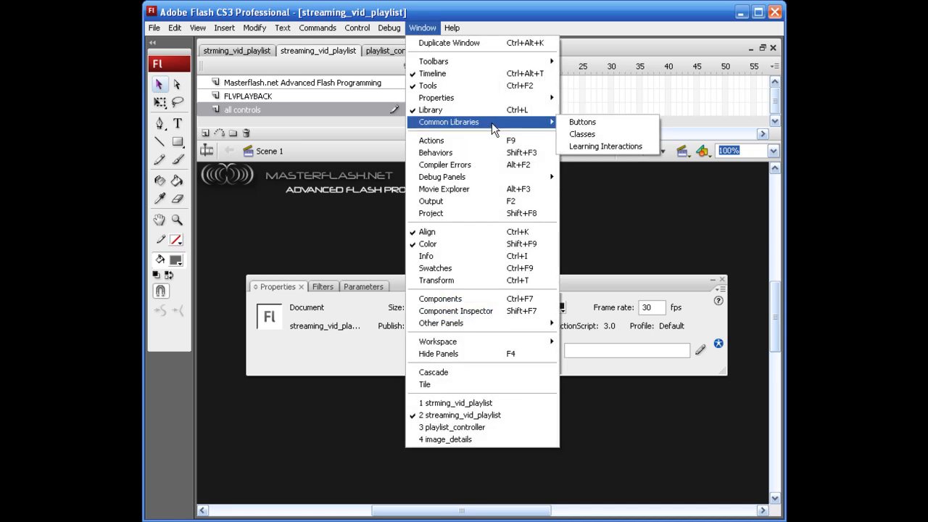
mouse_move(434, 97)
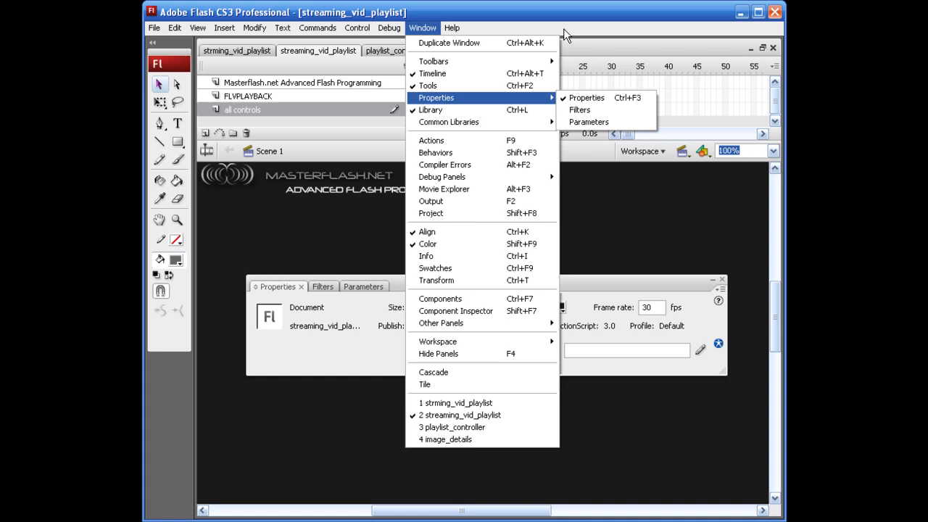
left_click(586, 97)
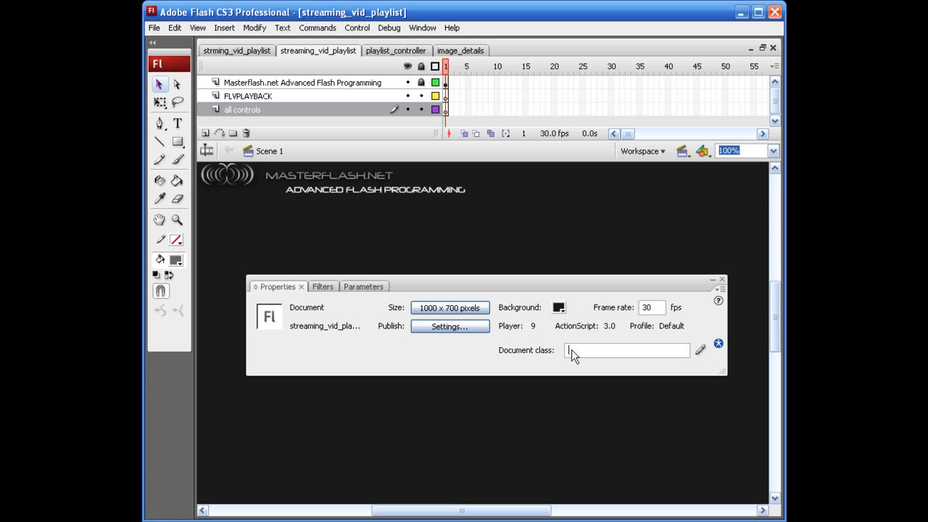
type("playlist_controller")
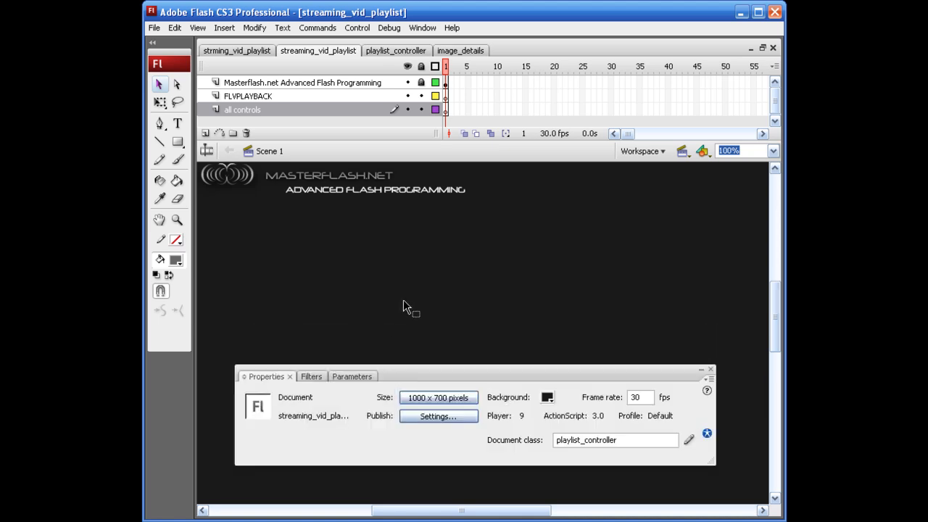
mouse_move(470, 262)
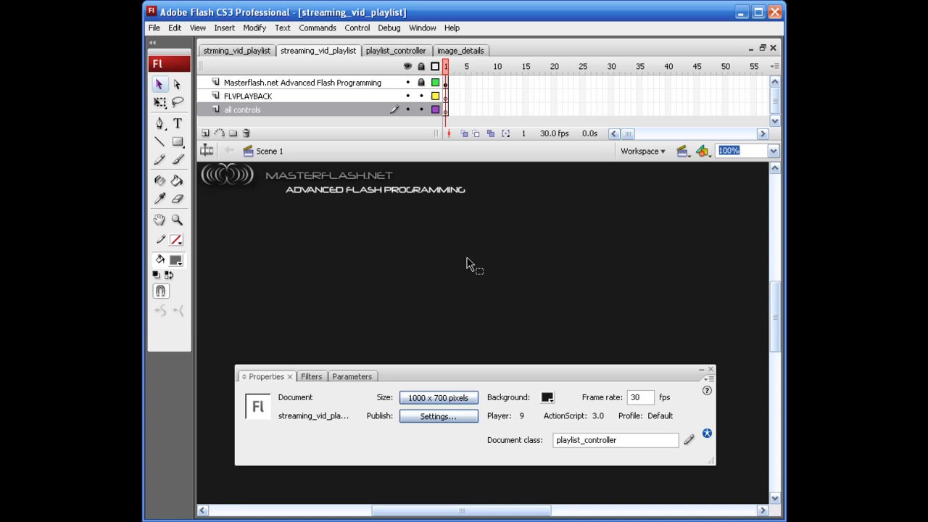
mouse_move(263, 107)
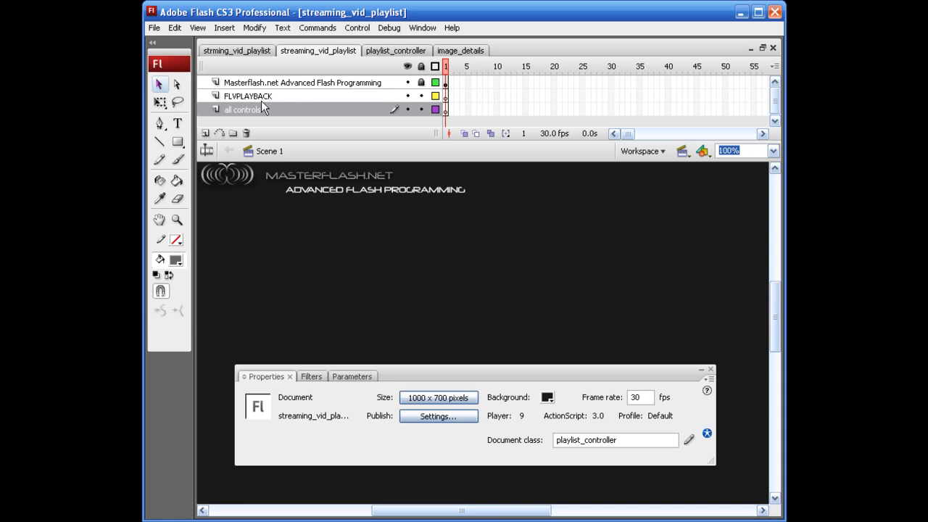
Place an FLVPlayback component on the FLVPLAYBACK layer with Paste in Place and select it.
left_click(248, 96)
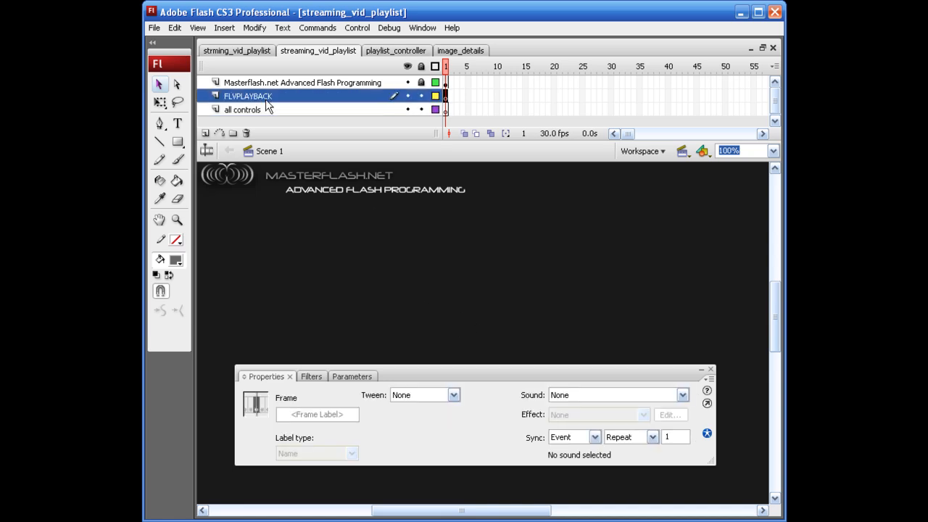
left_click(242, 110)
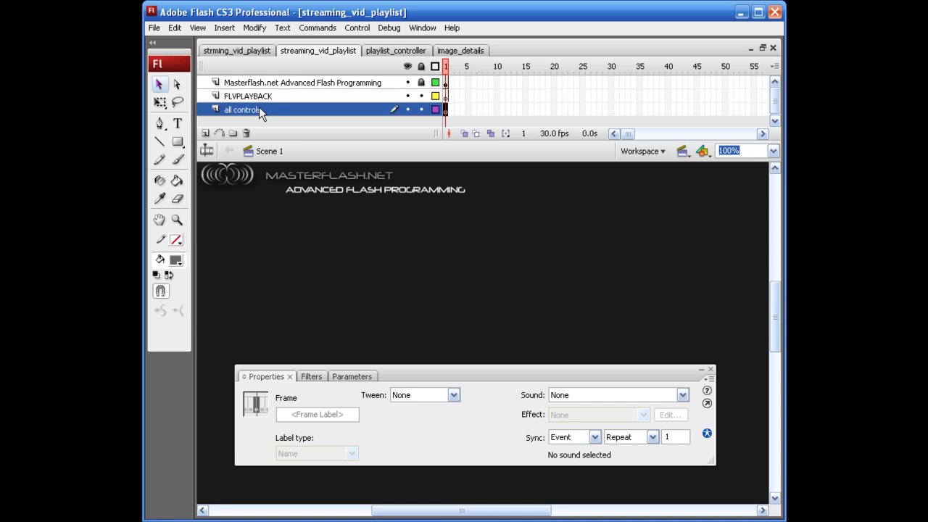
mouse_move(674, 261)
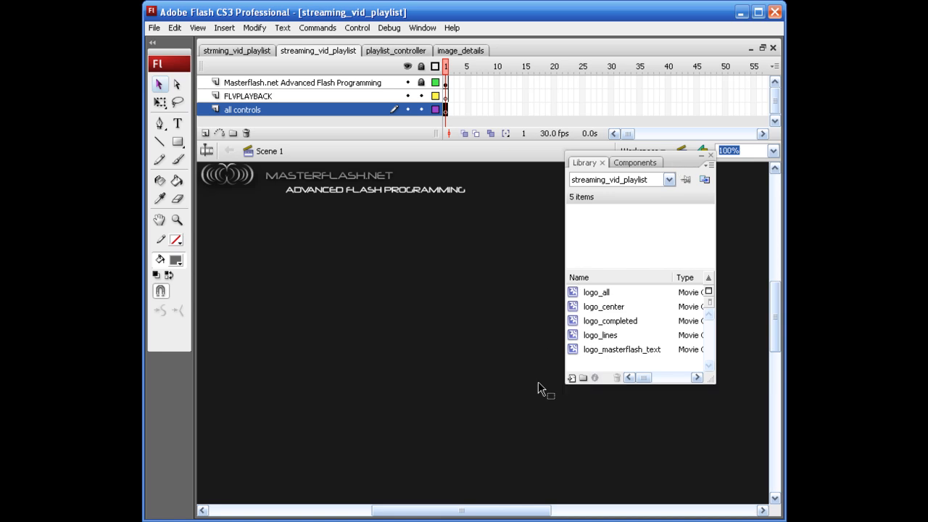
left_click(635, 162)
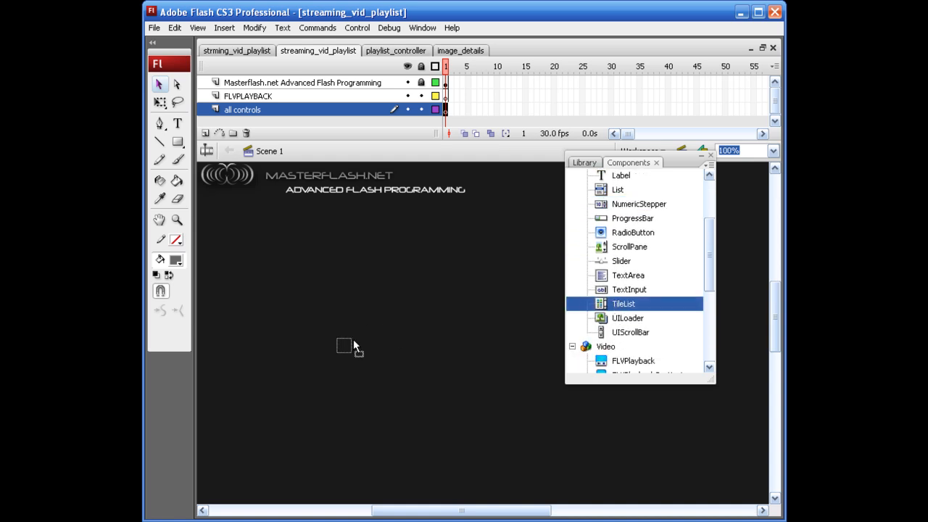
left_click_drag(623, 304, 288, 419)
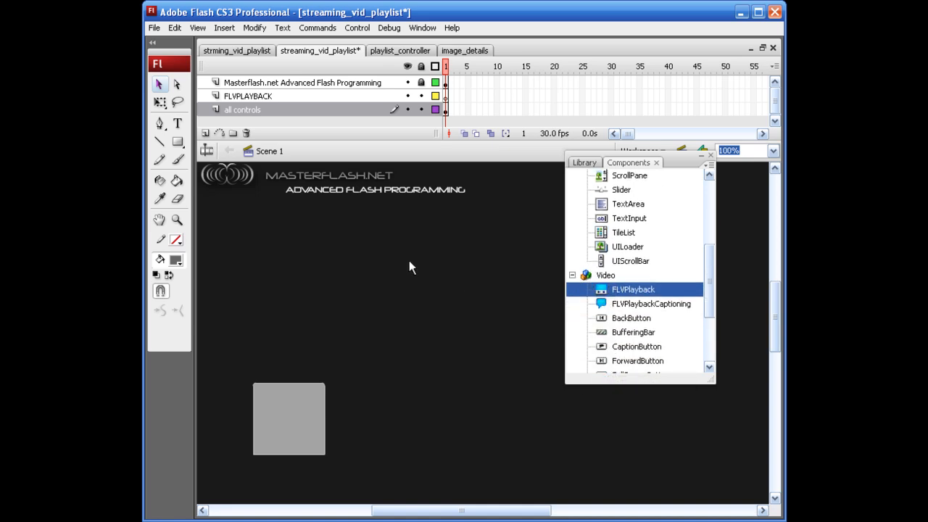
mouse_move(451, 154)
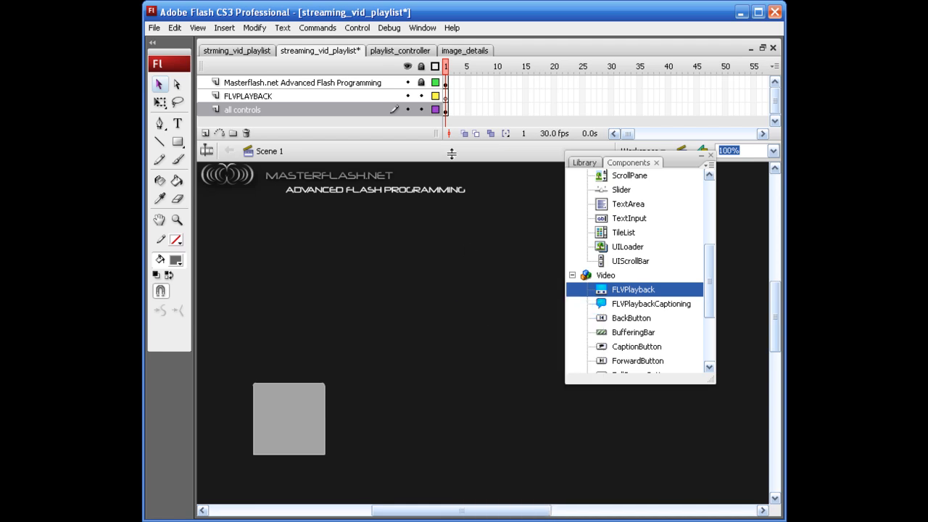
right_click(450, 278)
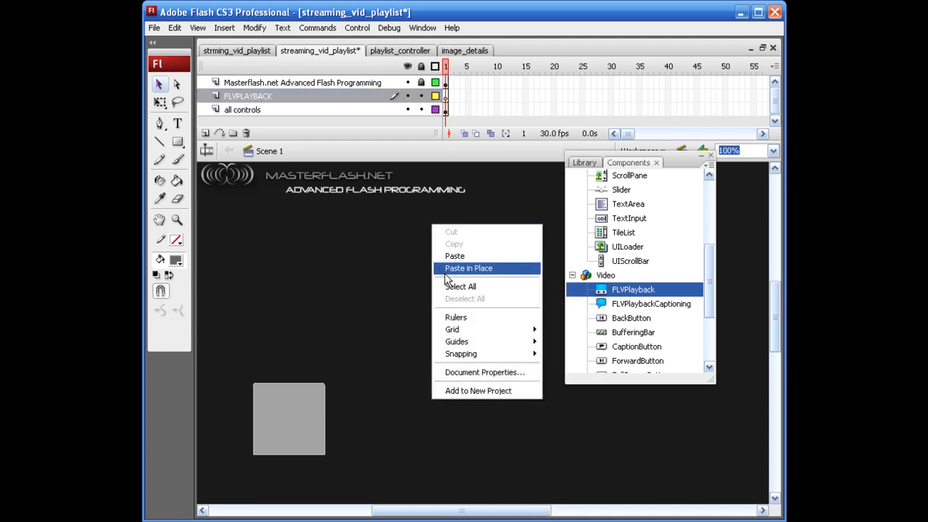
left_click(466, 268)
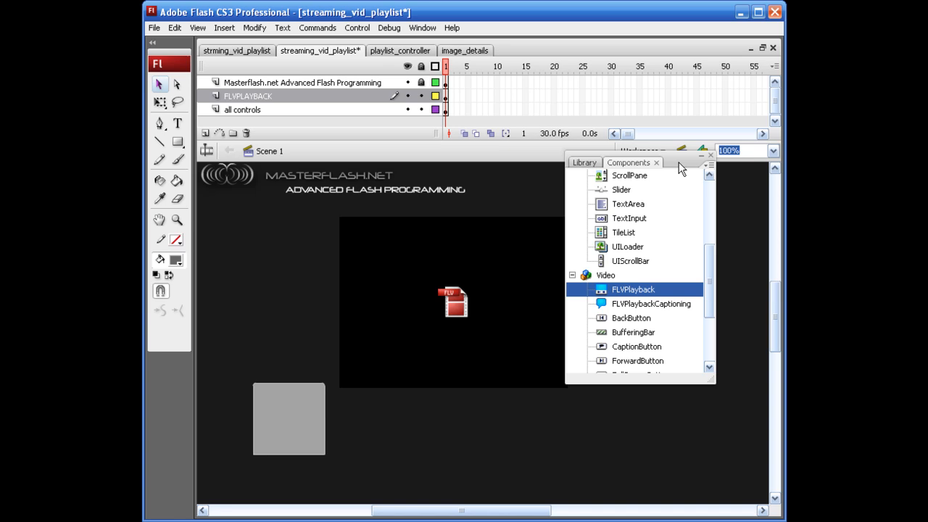
left_click(655, 162)
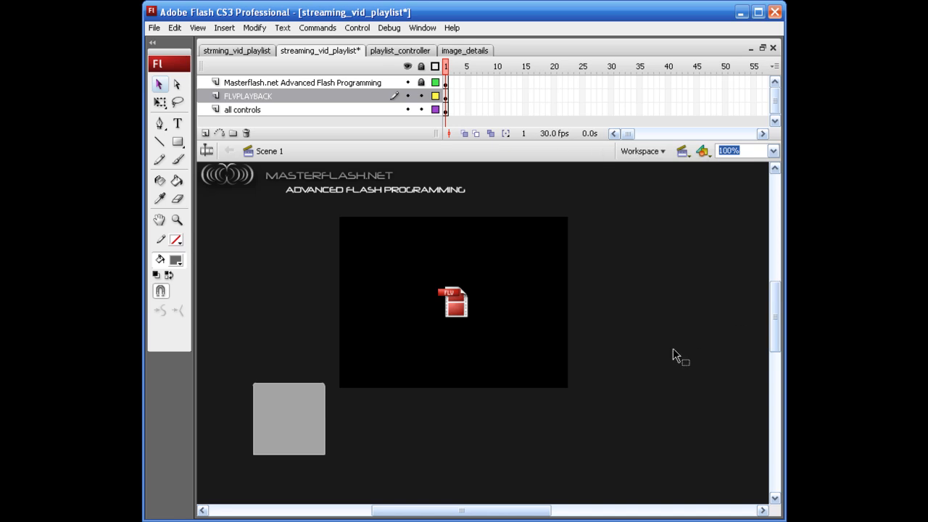
left_click(453, 303)
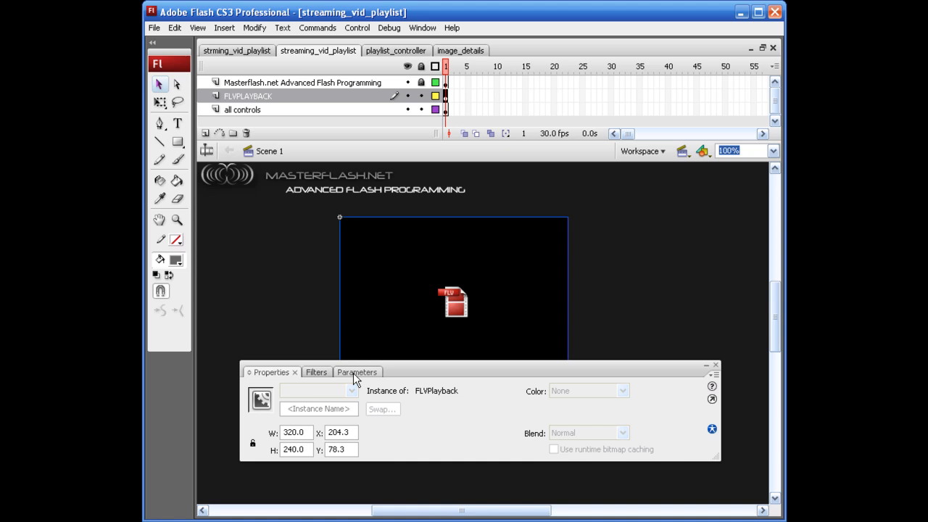
Name the FLVPlayback instance vid_player, then select the TileList and begin its instance name 'tile'.
type("v")
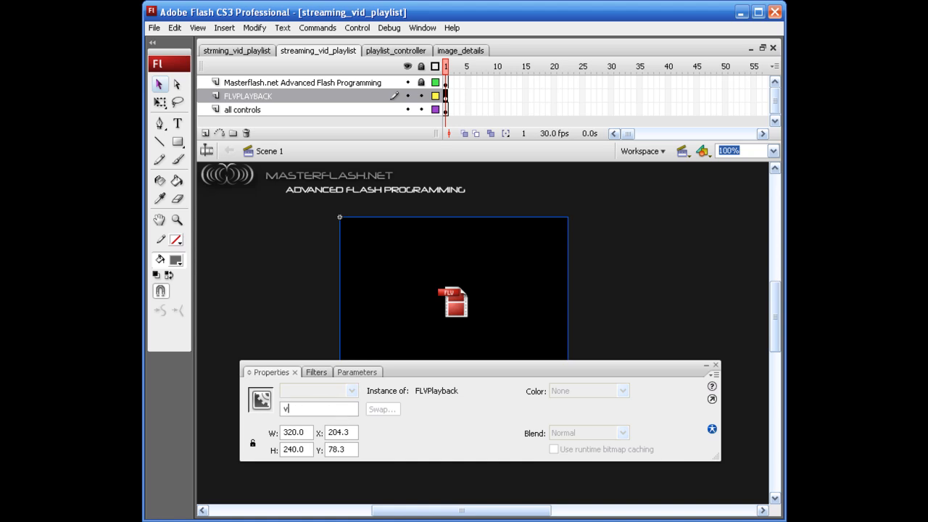
type("id_player")
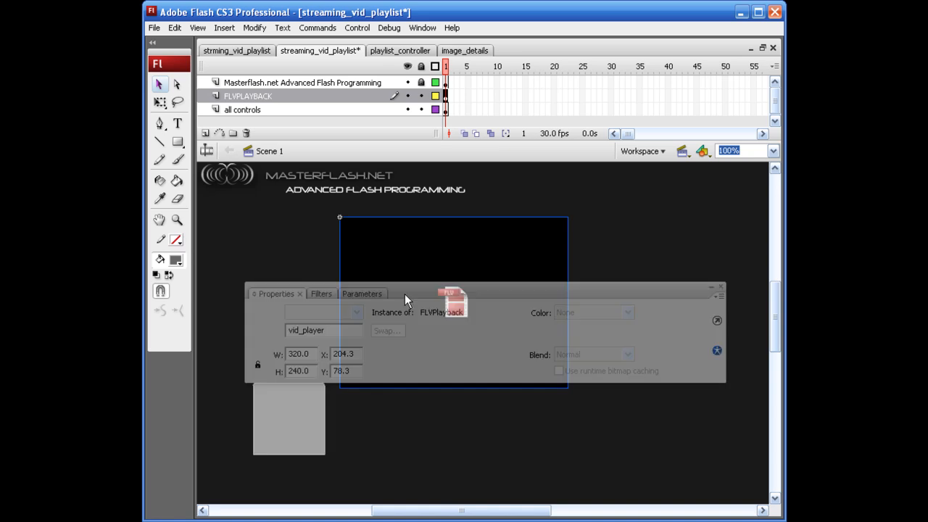
left_click(288, 418)
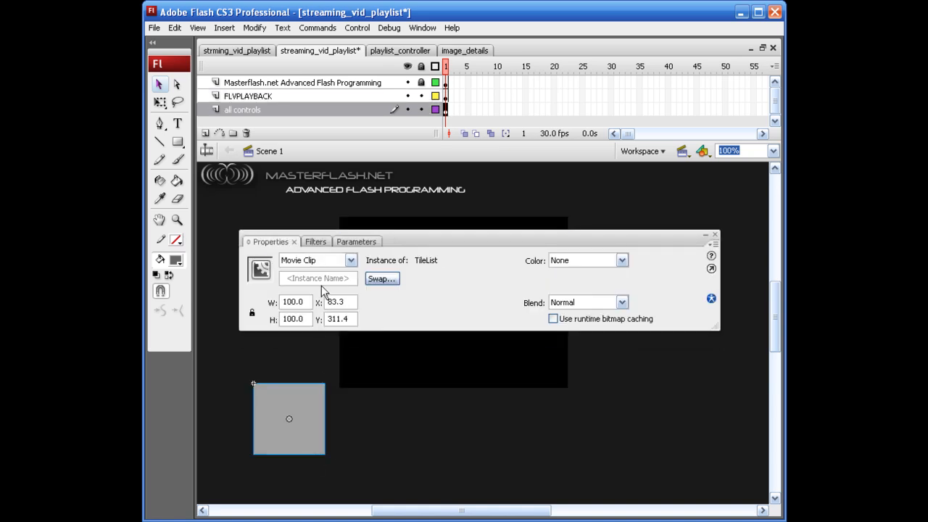
type("tile")
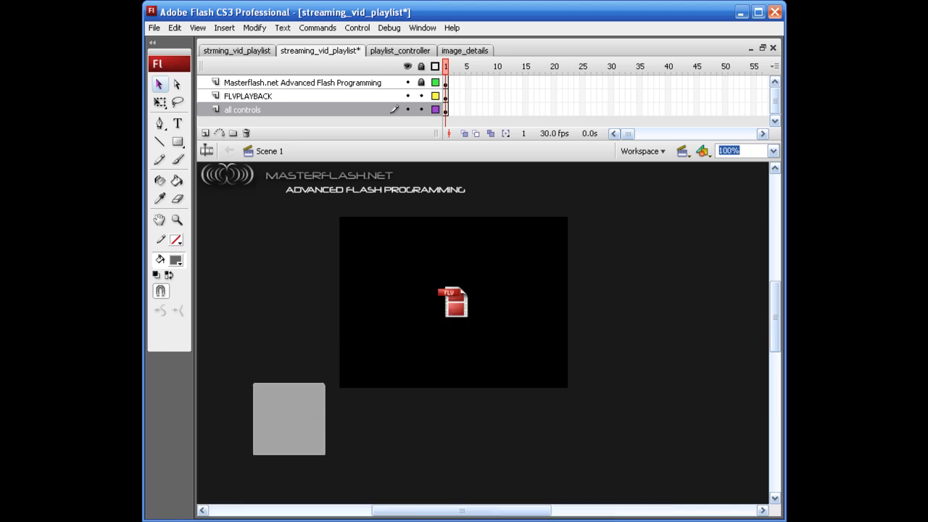
Select the vid_player component to resize it to 720 by 240 at X 20.4, Y 58.4.
left_click(452, 300)
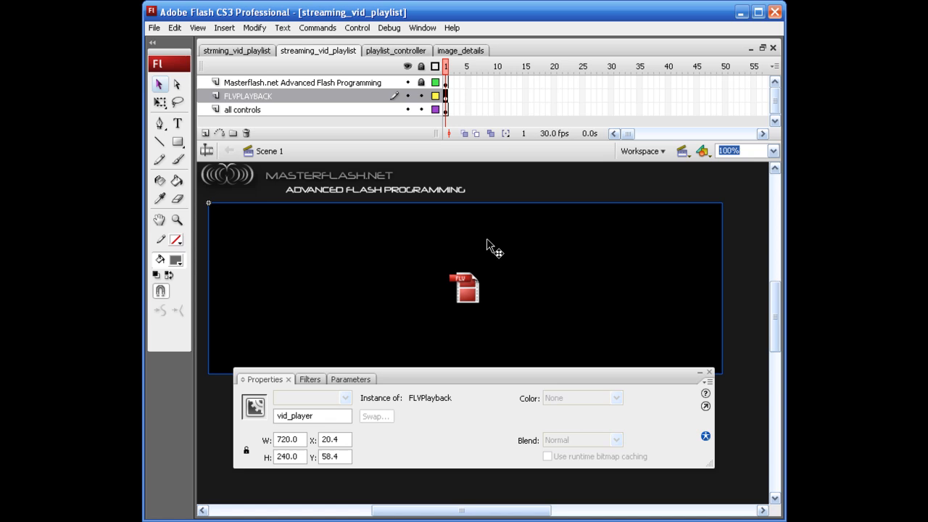
mouse_move(464, 255)
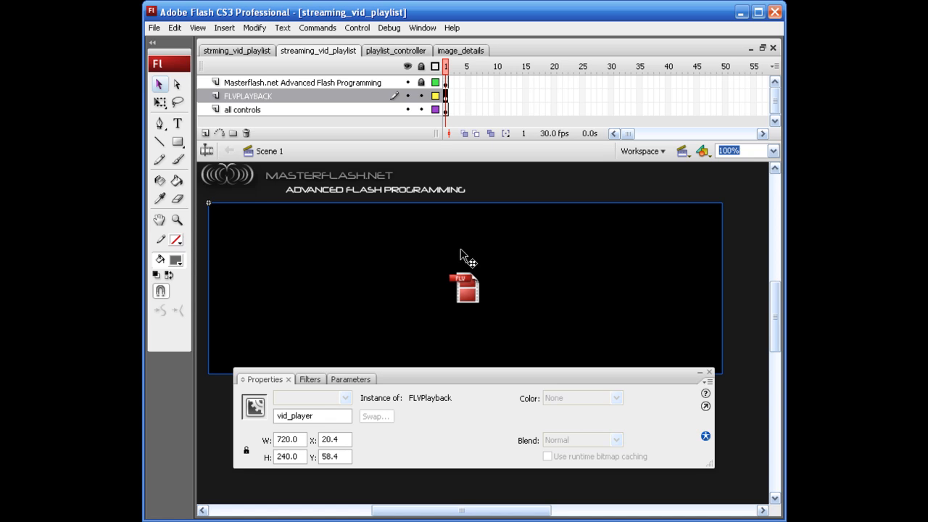
mouse_move(337, 269)
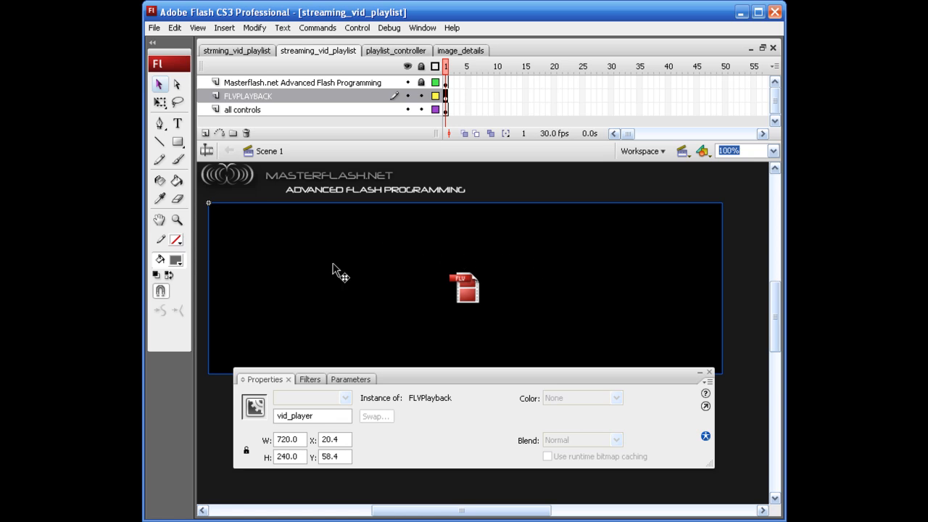
mouse_move(423, 383)
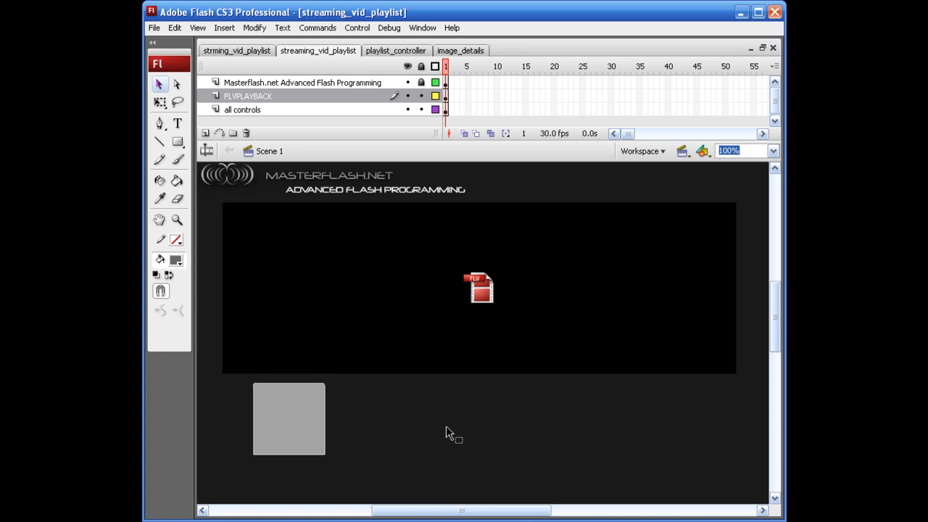
mouse_move(451, 440)
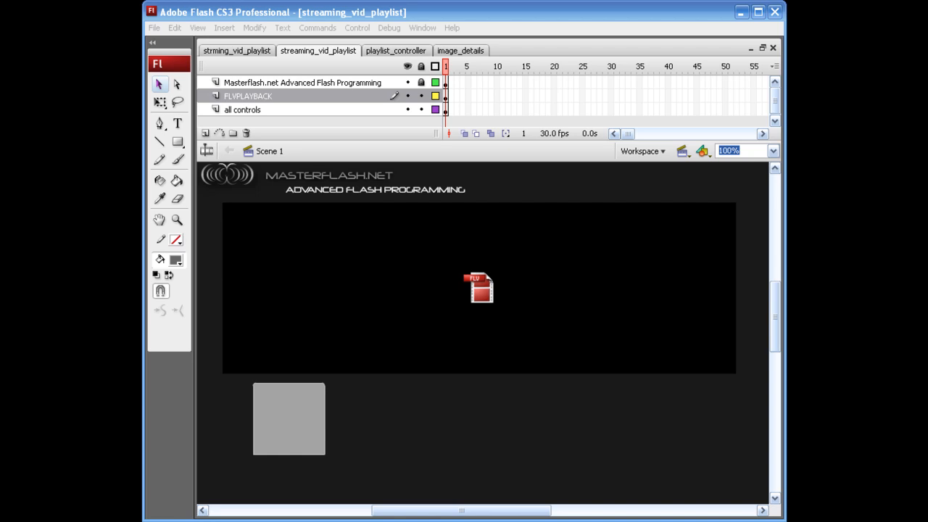
In playlist_controller, open the package and add the fl listClasses import from code hints, then save.
left_click(397, 49)
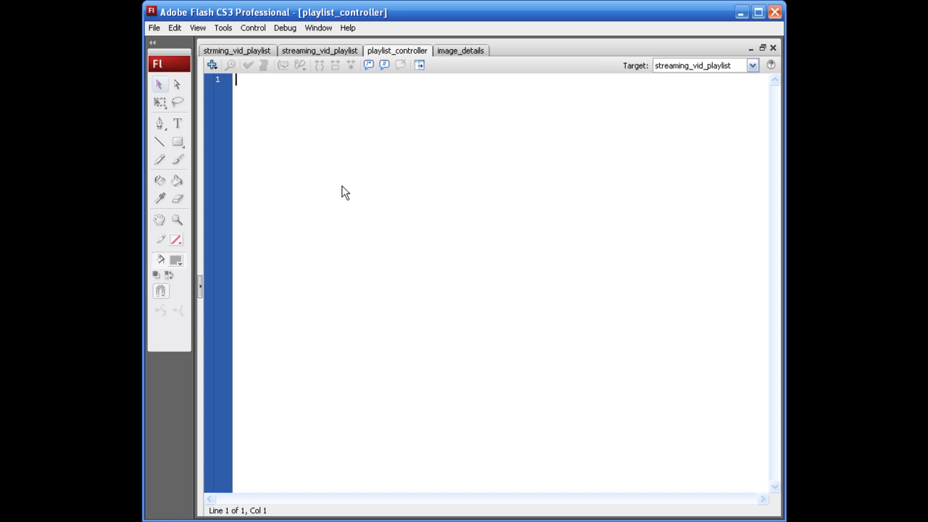
type("package")
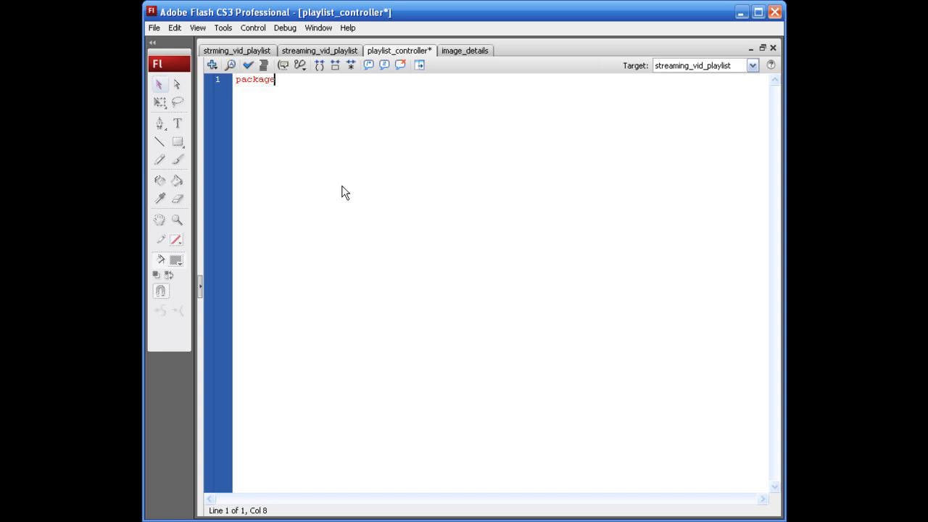
type("{")
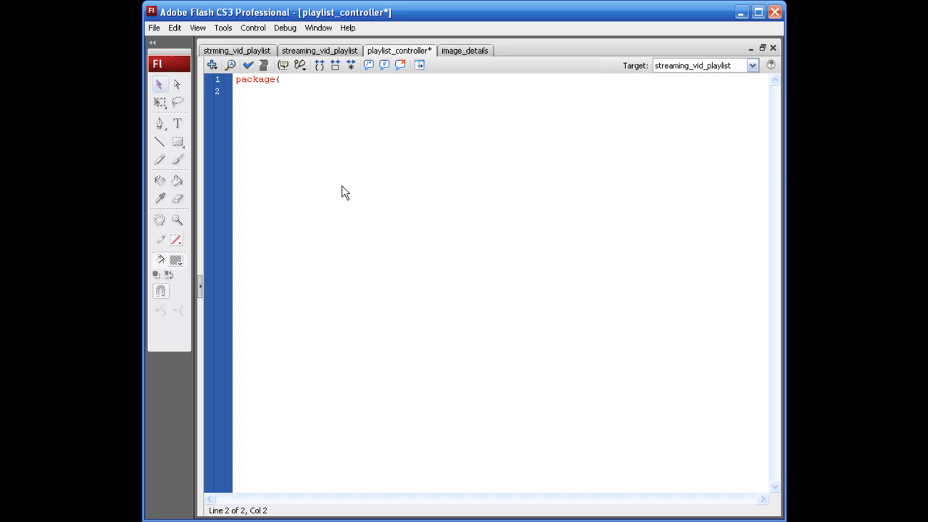
type("import fl.controls")
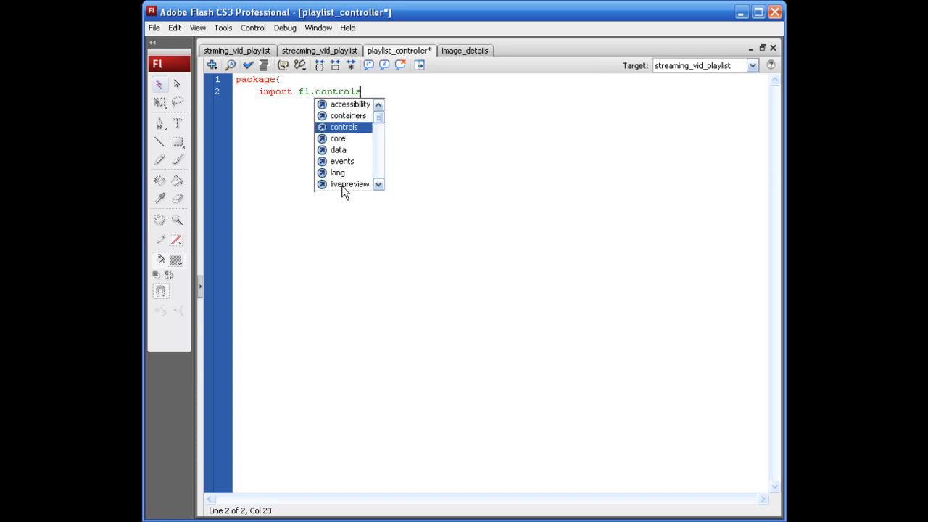
type(".lis")
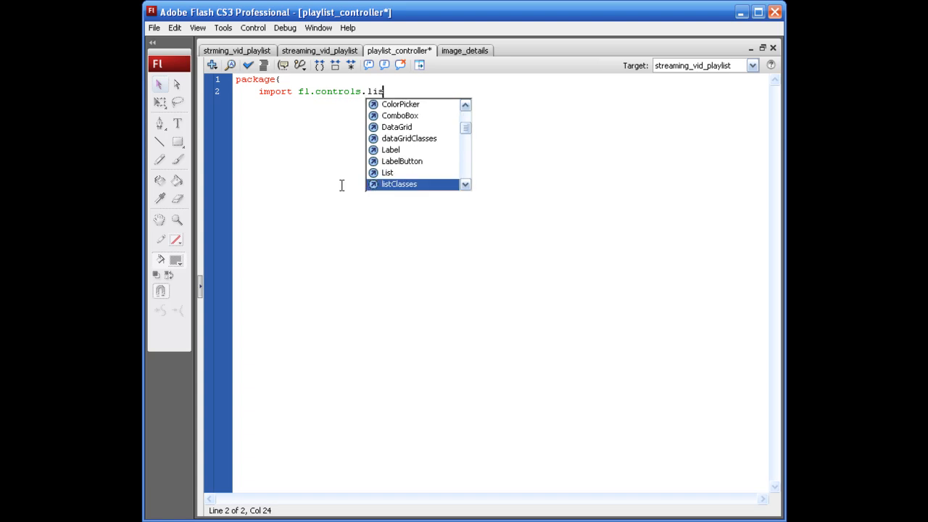
double_click(398, 182)
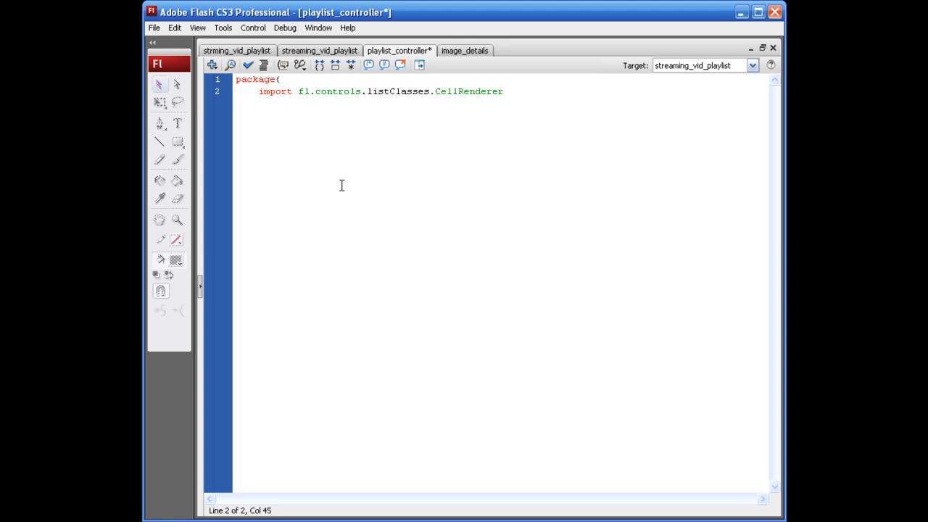
type(";\\nimport")
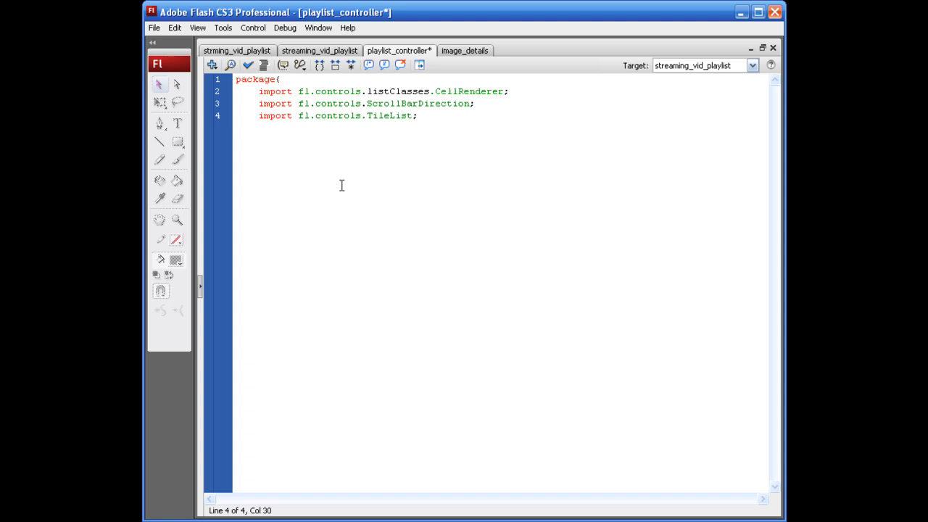
key("Return")
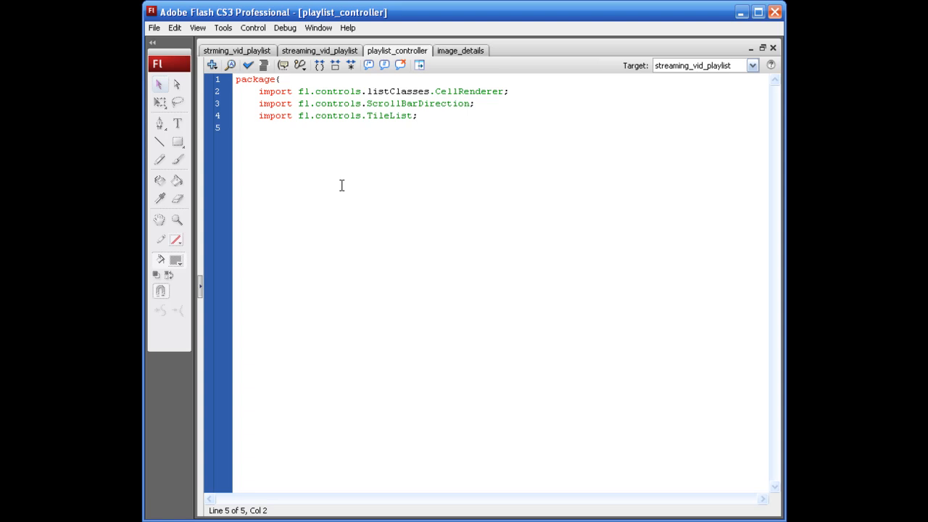
Add imports for flash.display and fl.video classes using code hints.
type("import fle")
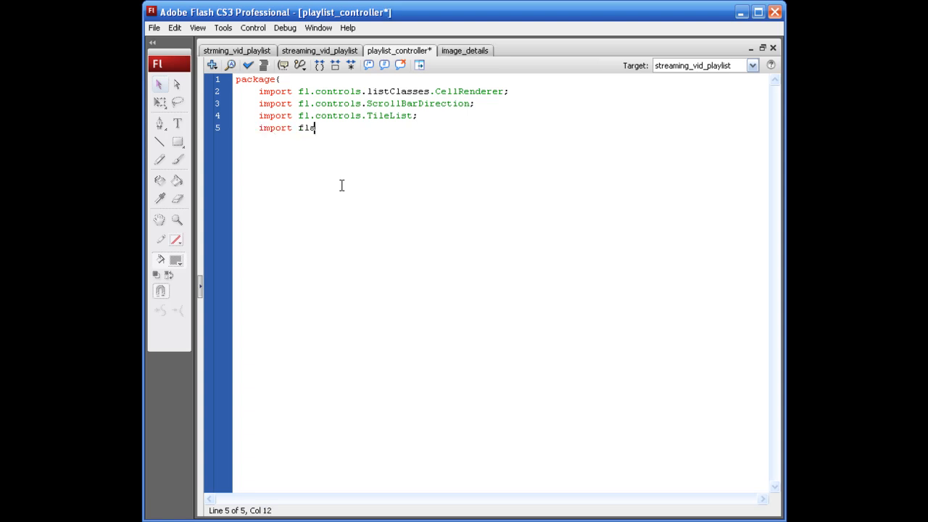
type("ash.display.MovieClip;")
type("import")
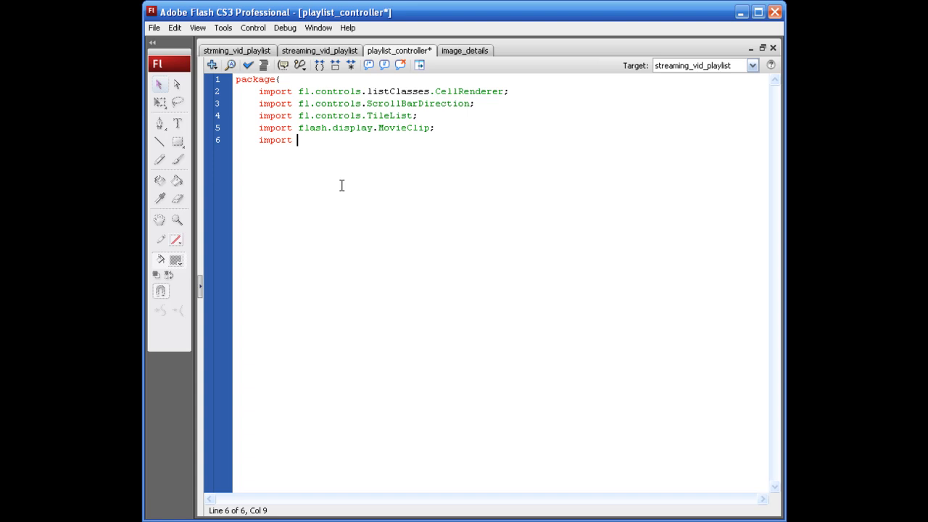
type("fl.video.")
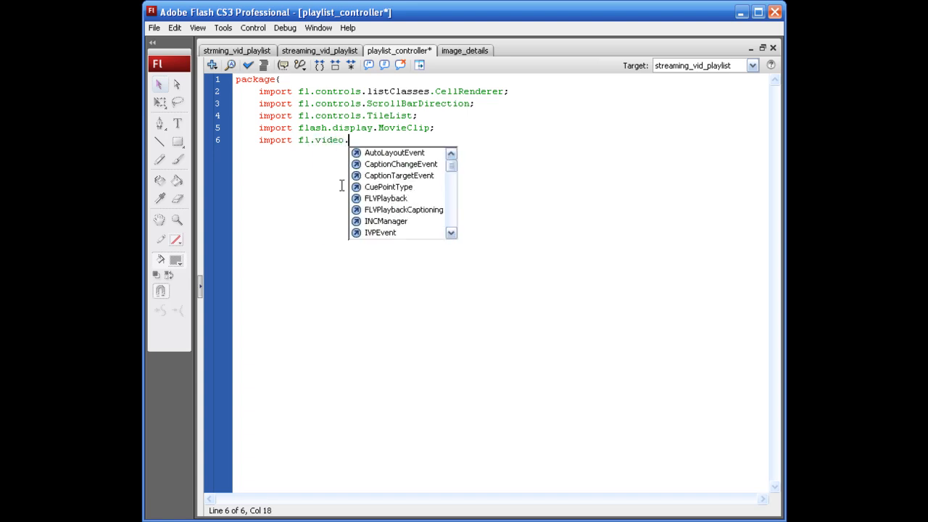
type("Vic")
type("import fl")
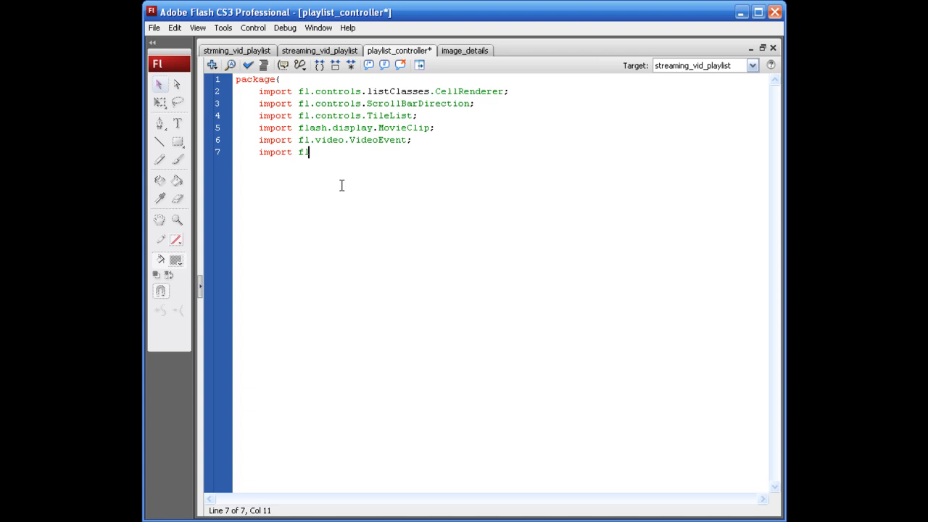
key("Backspace")
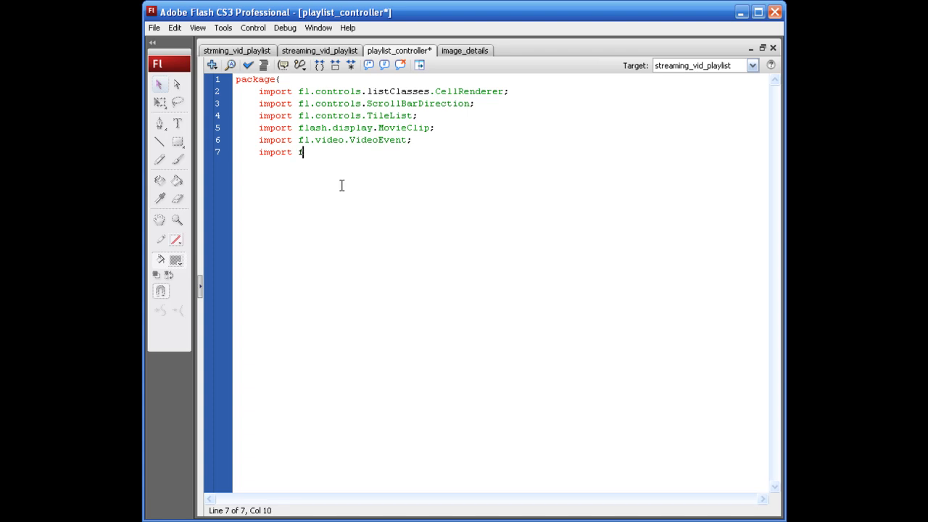
type("lash.events.Event;")
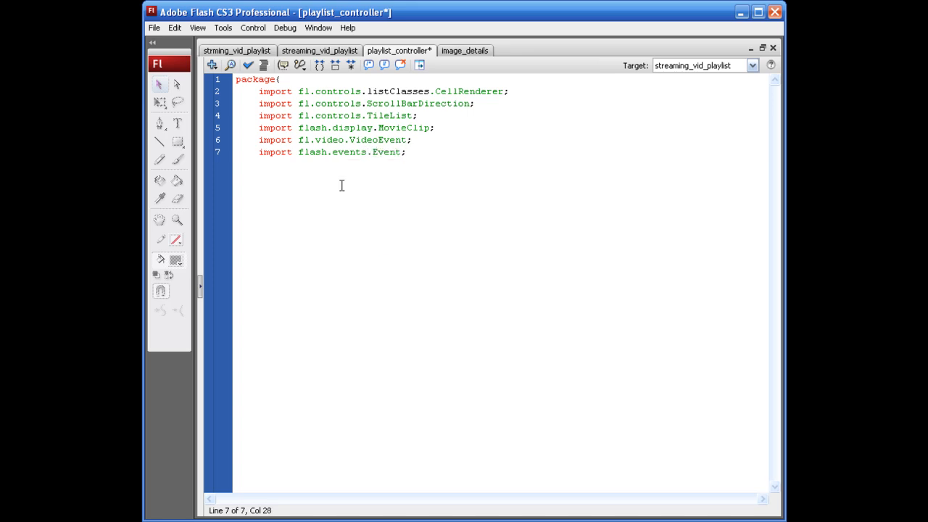
Add imports for flash.events, flash.text.TextField and flash.net URL classes.
type("import")
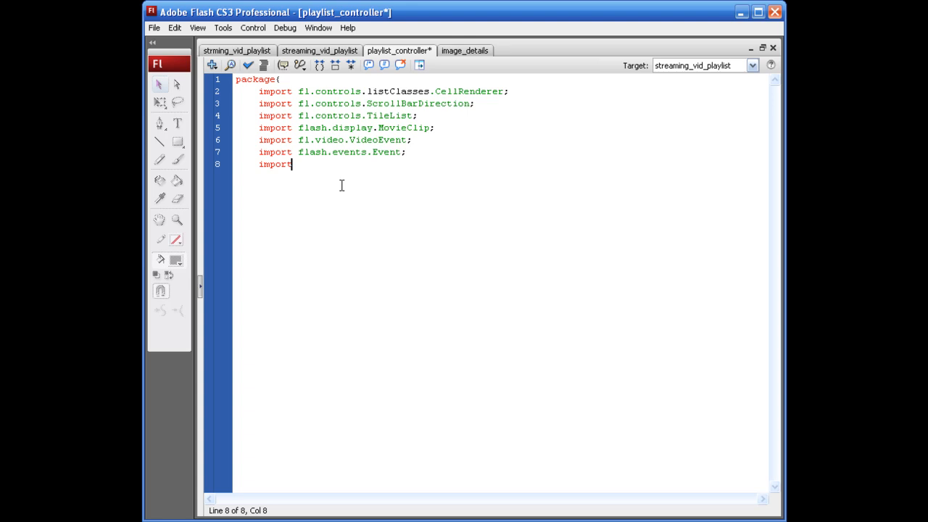
type("flash.events.MouseEvent;")
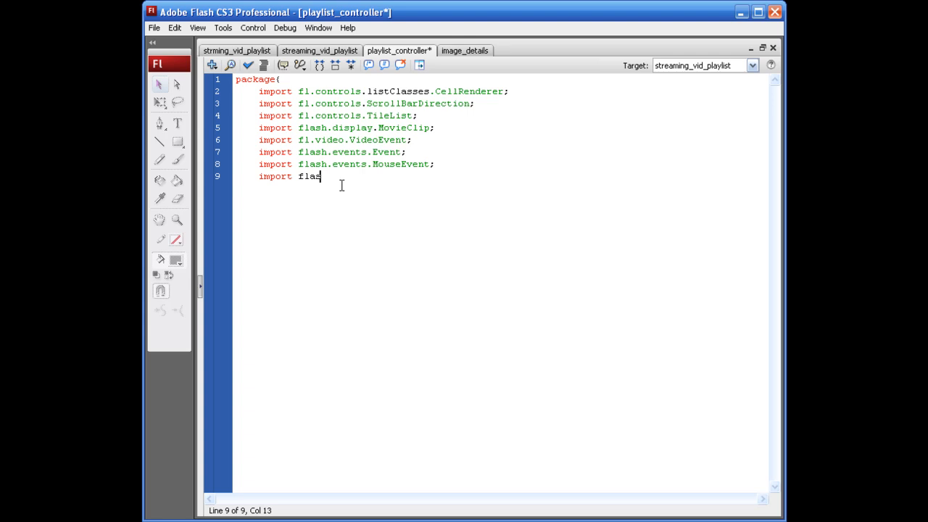
type("h.text.T")
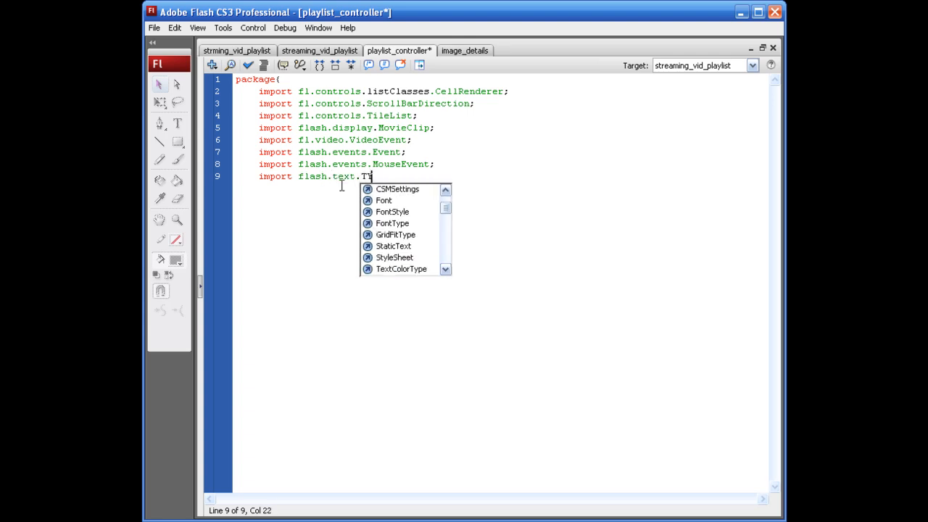
type("extField;")
type("import")
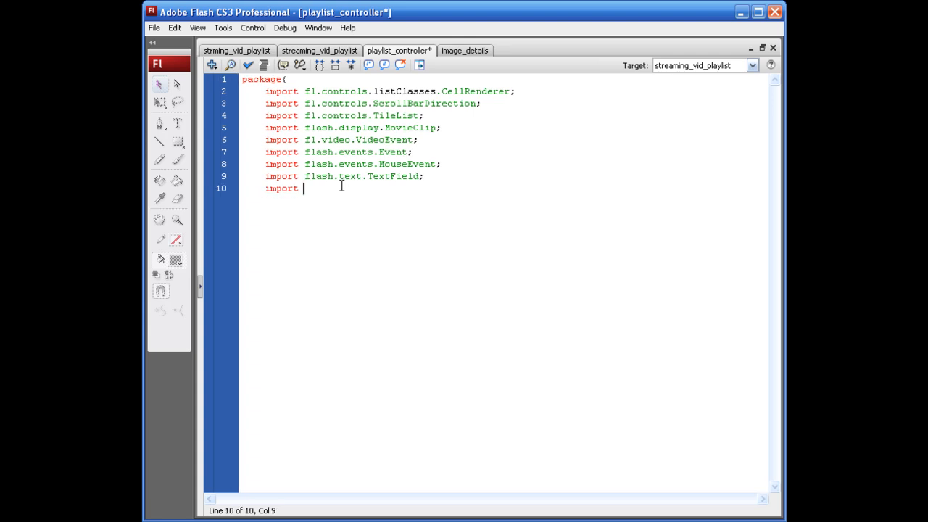
type("flash.net.URLLoader;")
type("import flash.net")
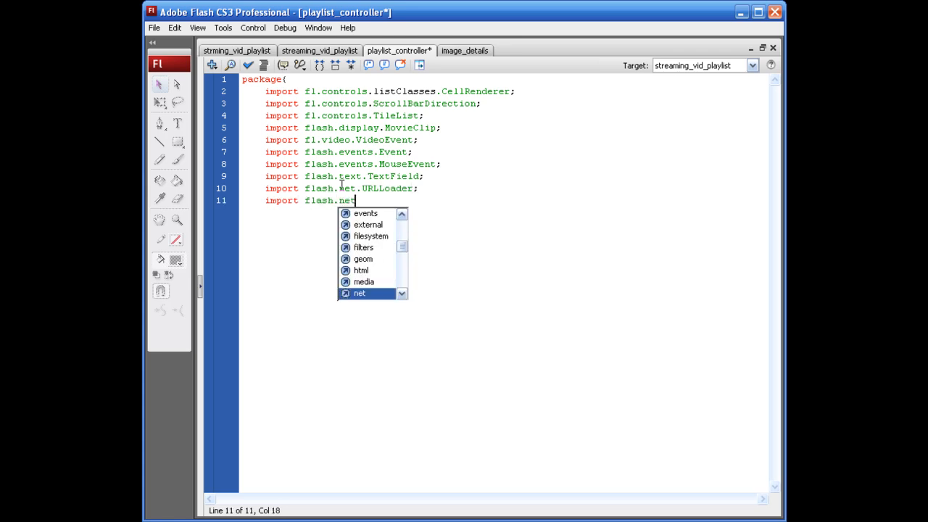
type(".URLRequest;")
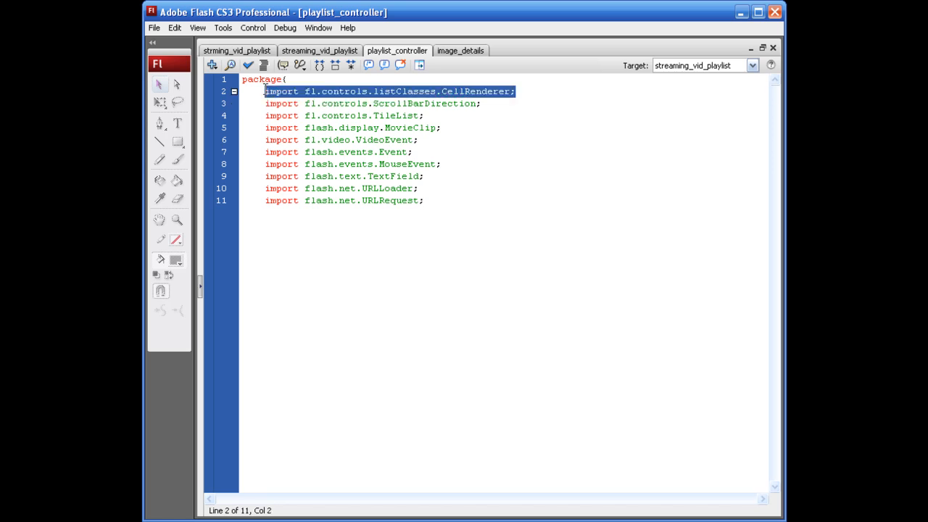
mouse_move(531, 129)
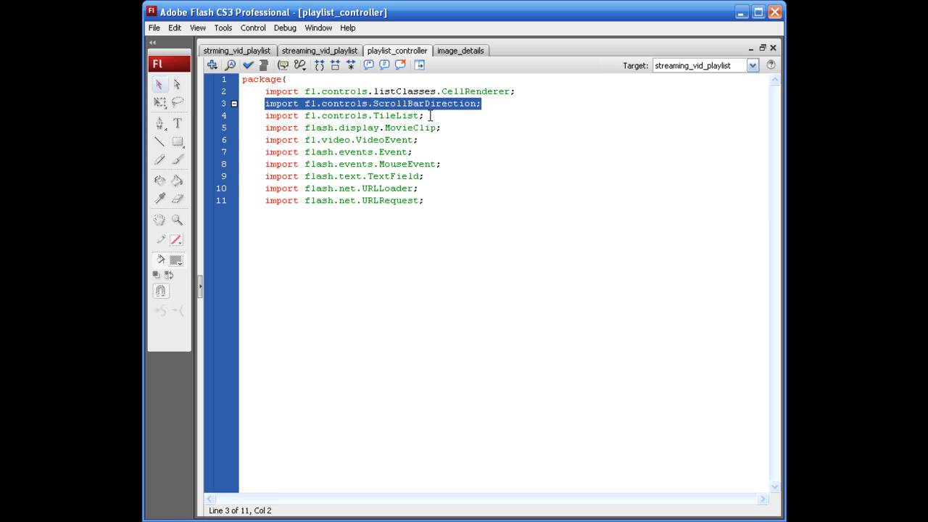
left_click(345, 115)
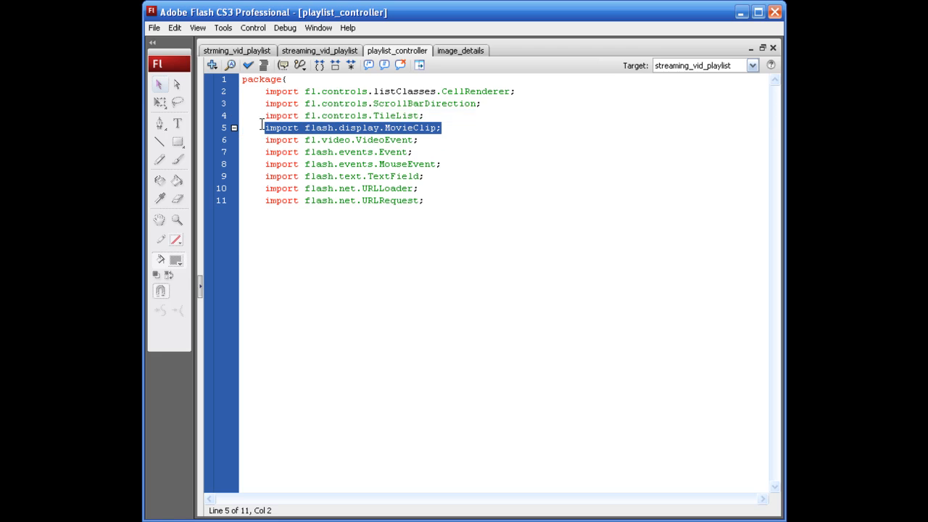
mouse_move(415, 137)
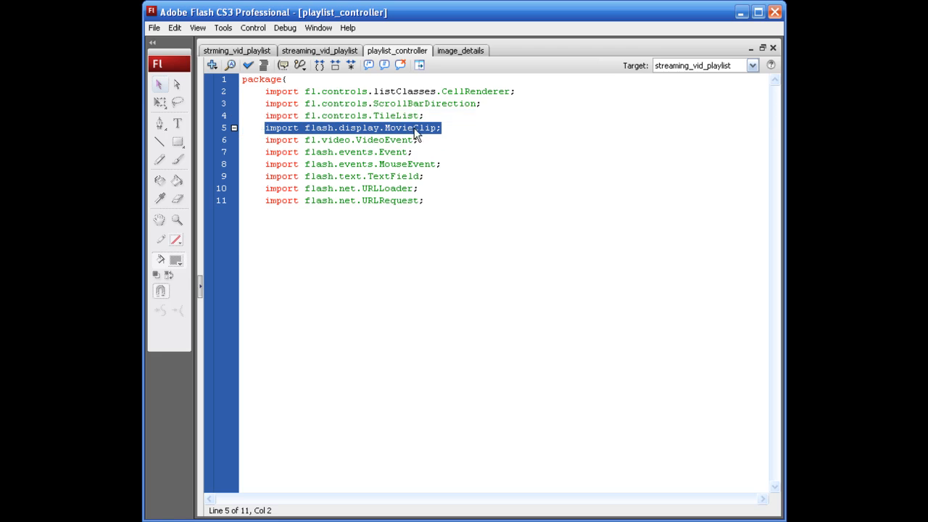
mouse_move(417, 139)
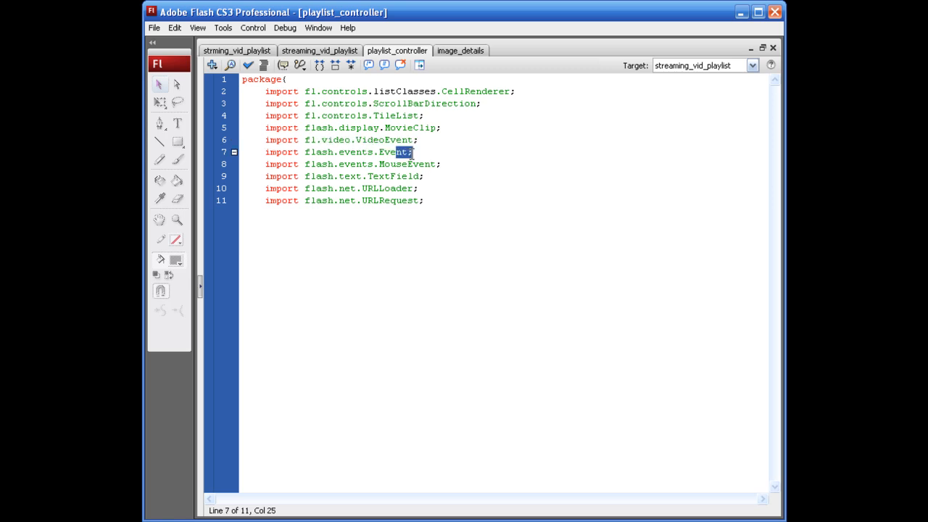
triple_click(326, 152)
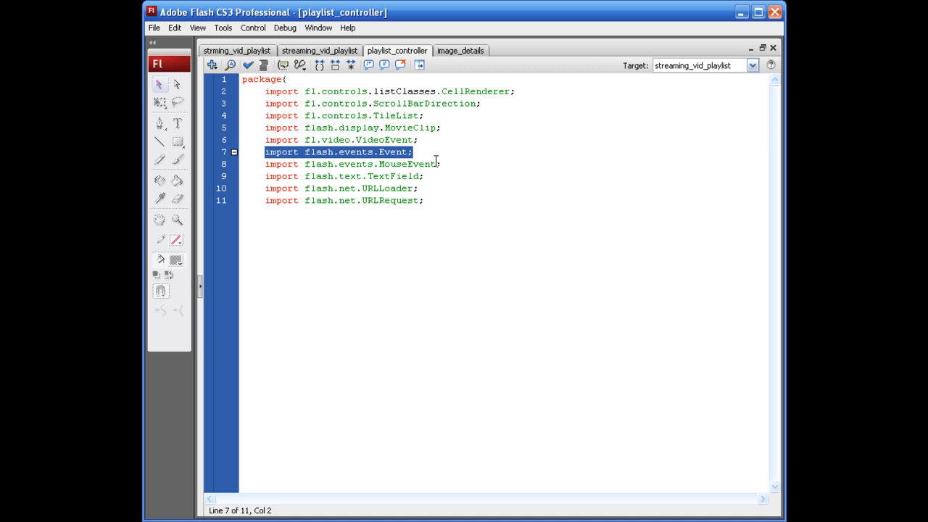
left_click(350, 164)
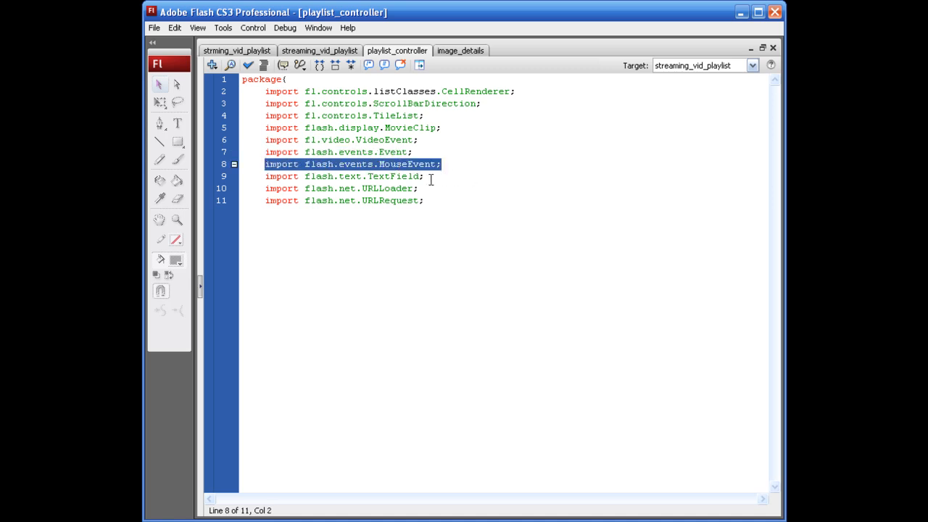
left_click(348, 176)
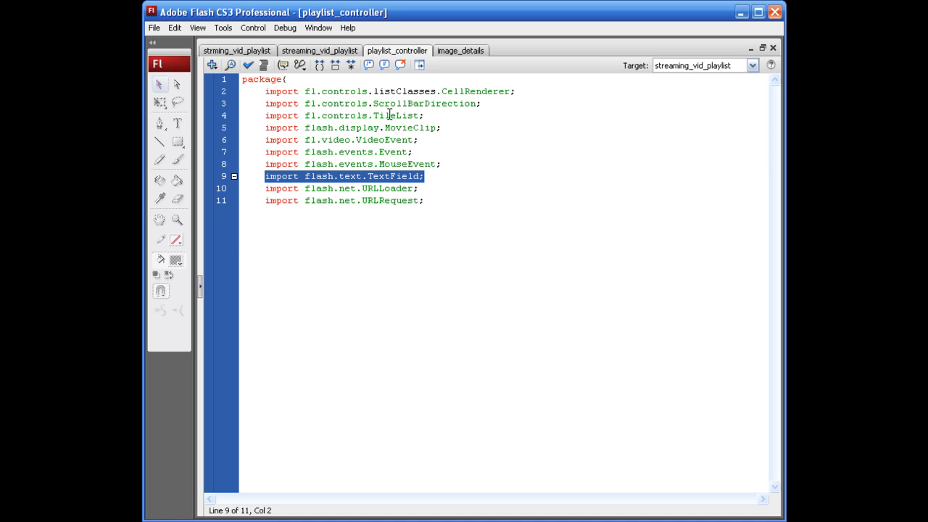
mouse_move(433, 100)
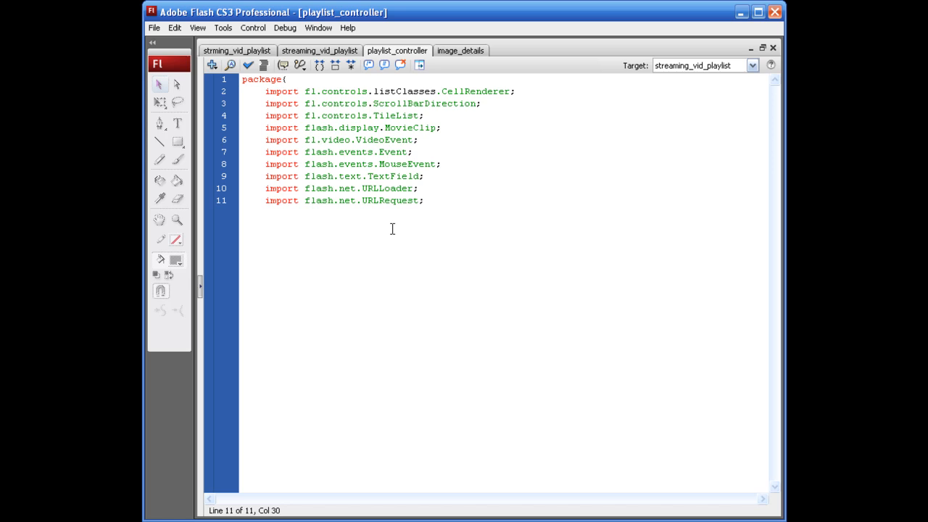
left_click(423, 200)
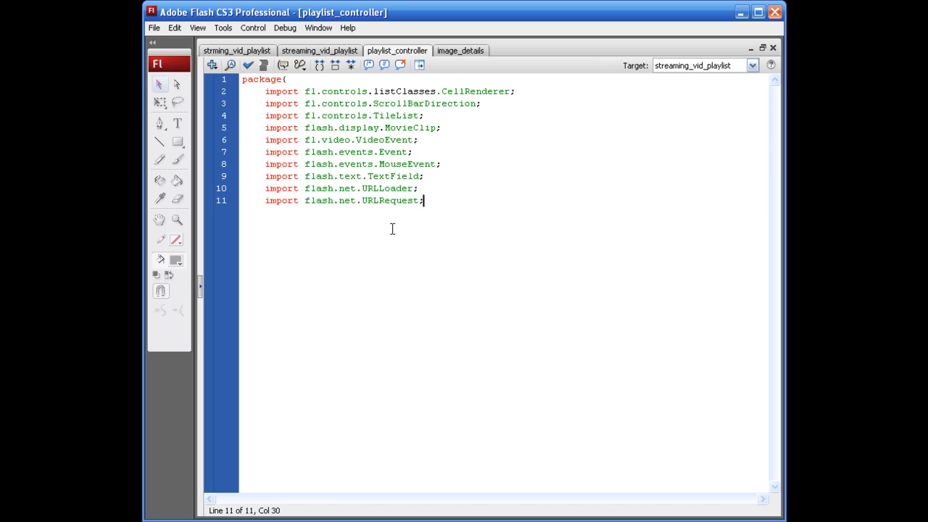
mouse_move(442, 200)
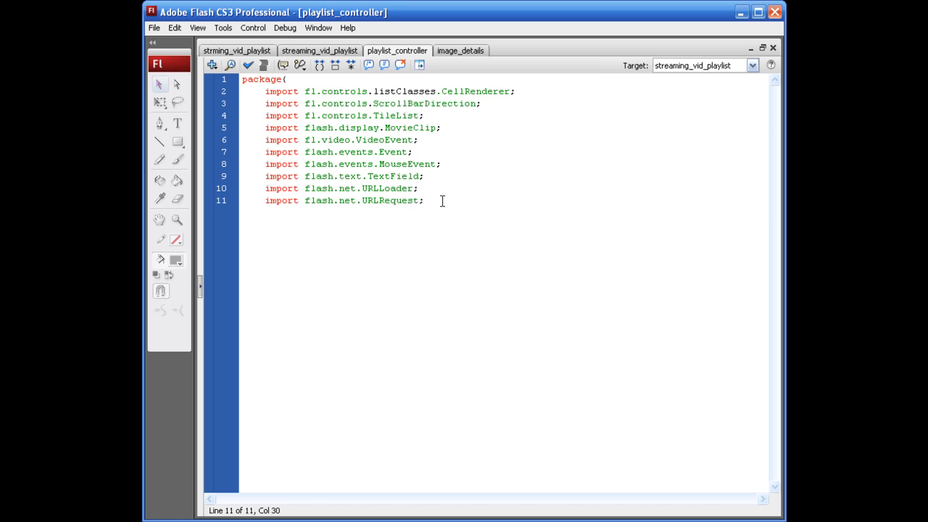
mouse_move(425, 200)
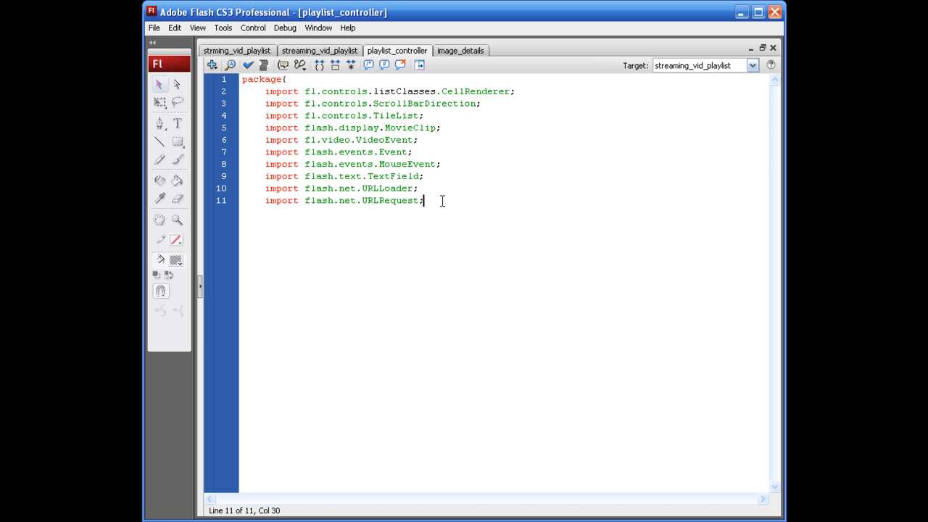
mouse_move(404, 352)
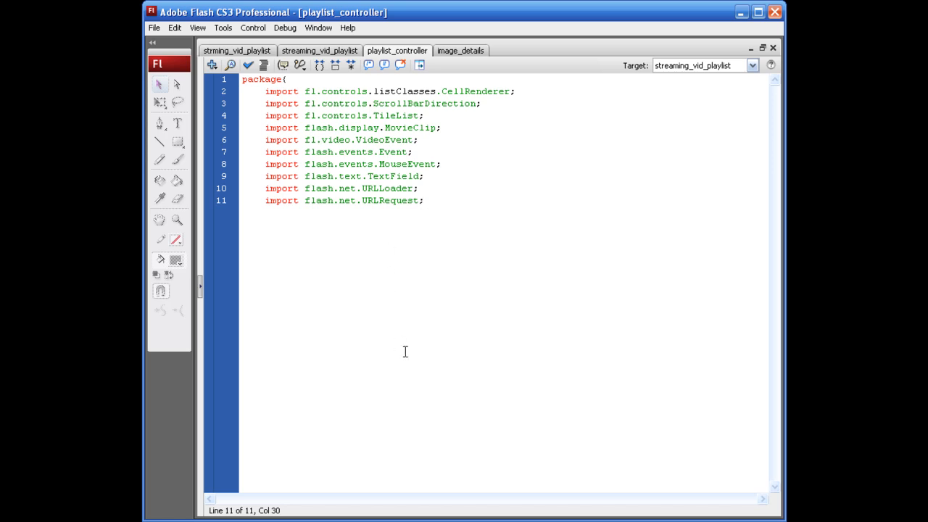
left_click(424, 200)
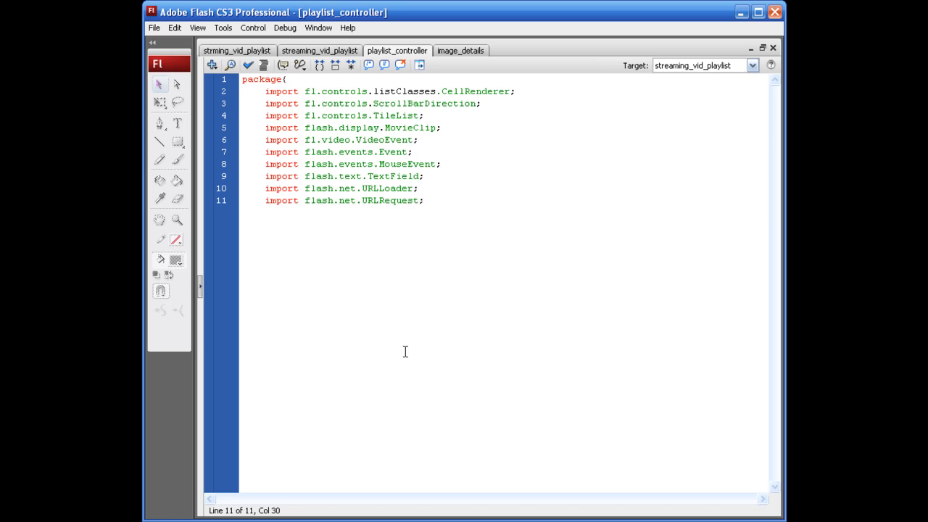
left_click(423, 200)
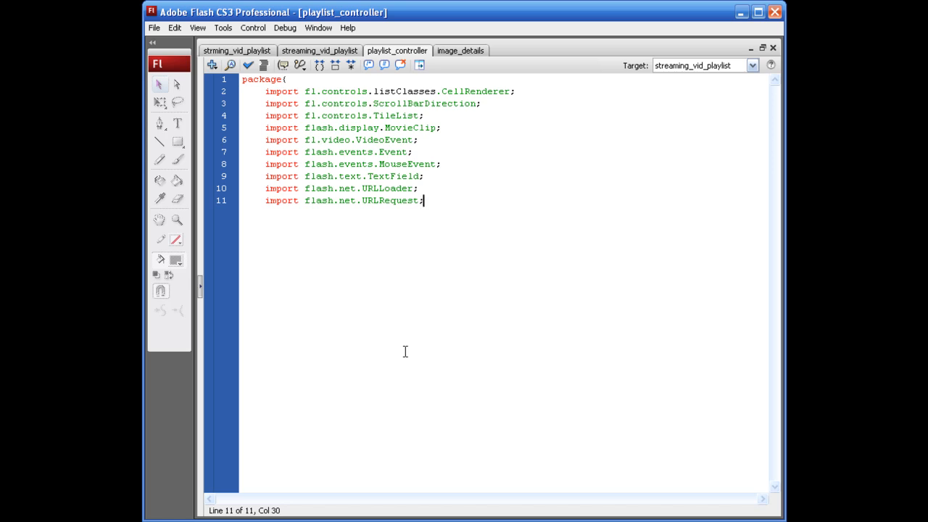
Below the imports, begin the declaration 'public class playlist_controller {'.
key("enter")
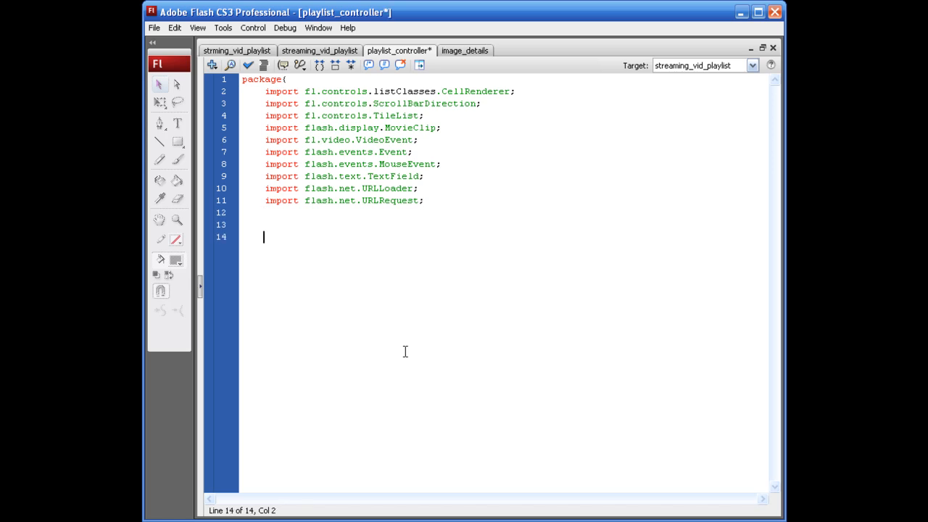
key("ctrl+s")
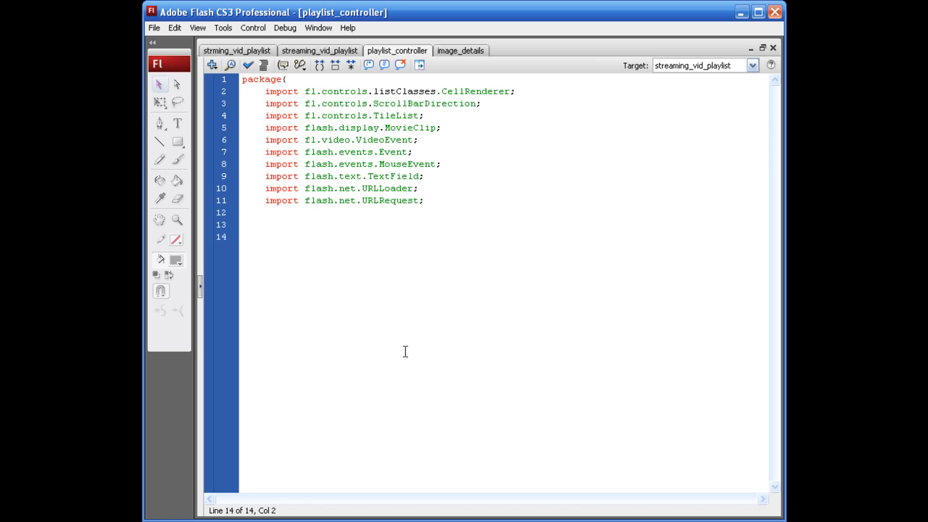
type("public")
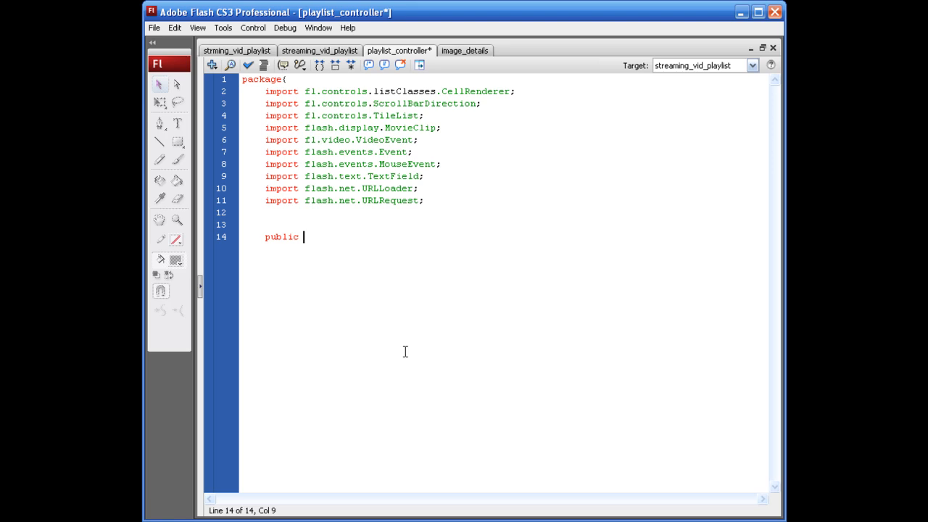
type("class")
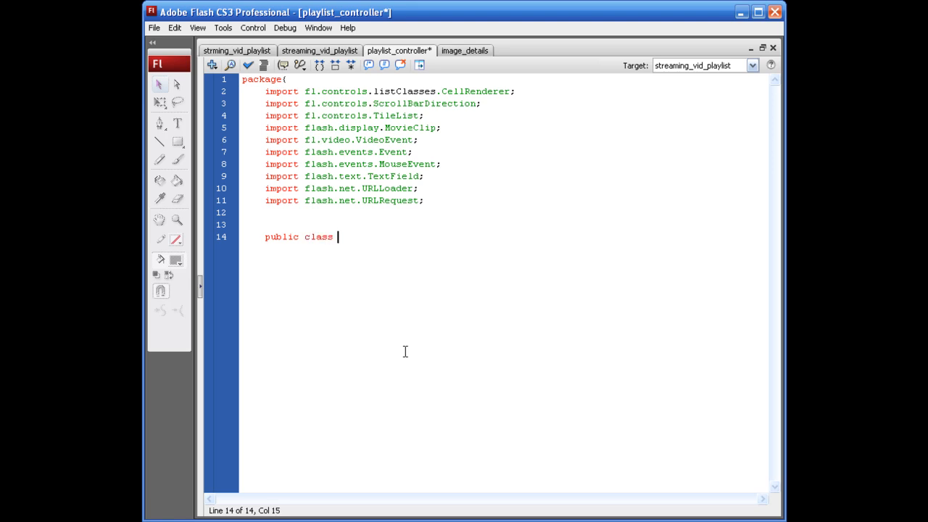
mouse_move(411, 57)
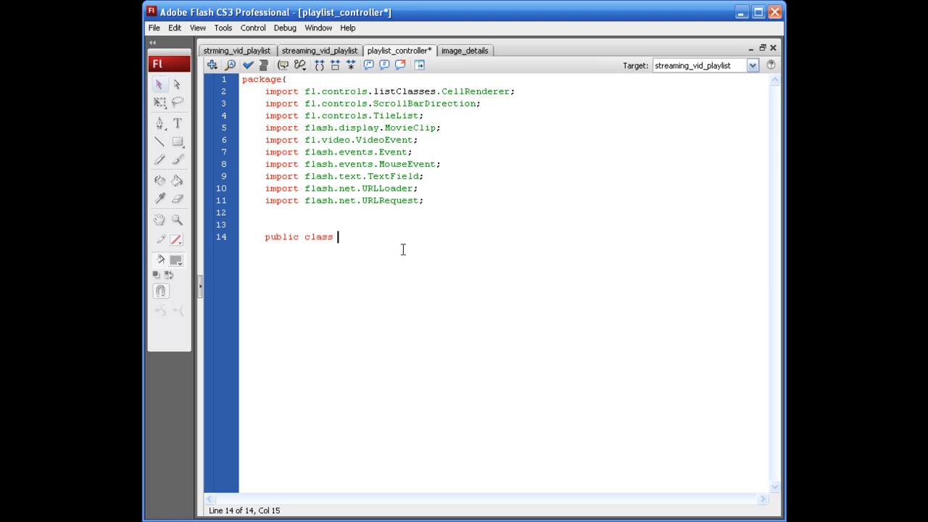
type("playl")
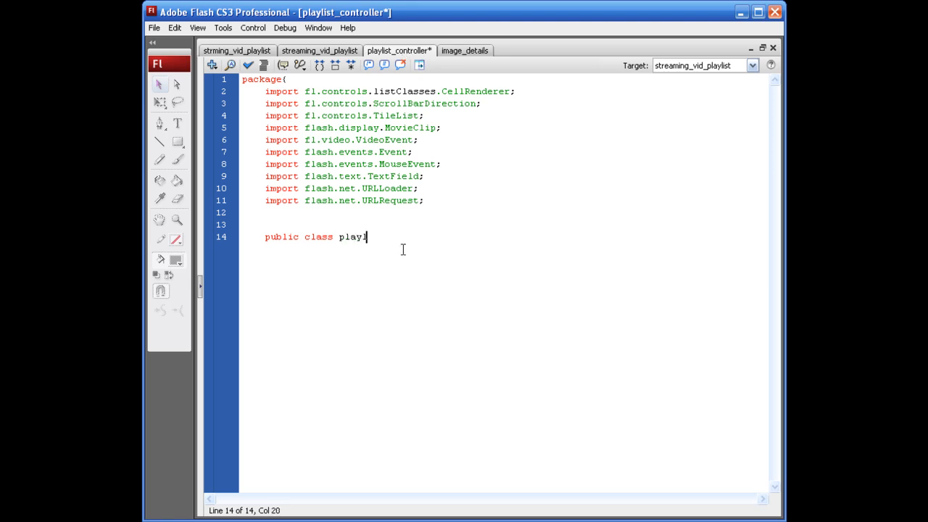
type("list_cont")
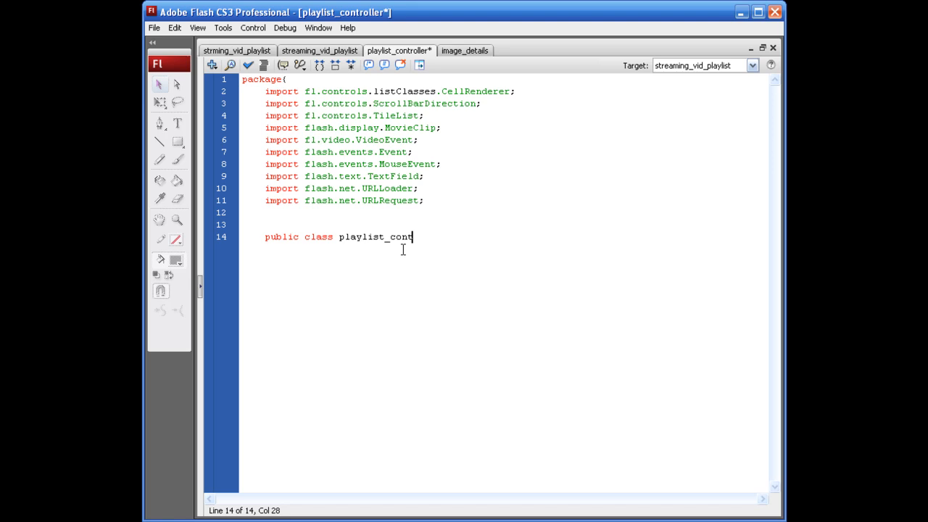
type("roller) {")
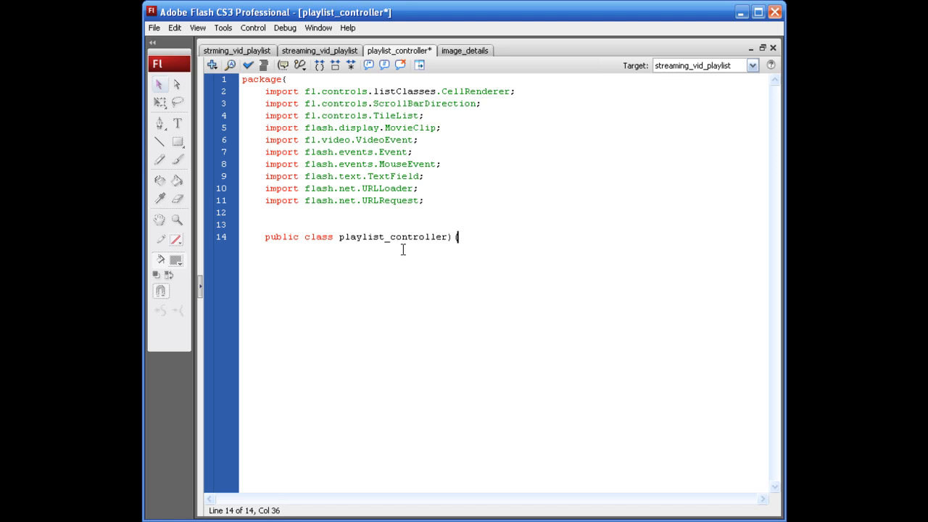
Correct the class name and complete 'extends MovieClip', then save the file.
key("BackSpace")
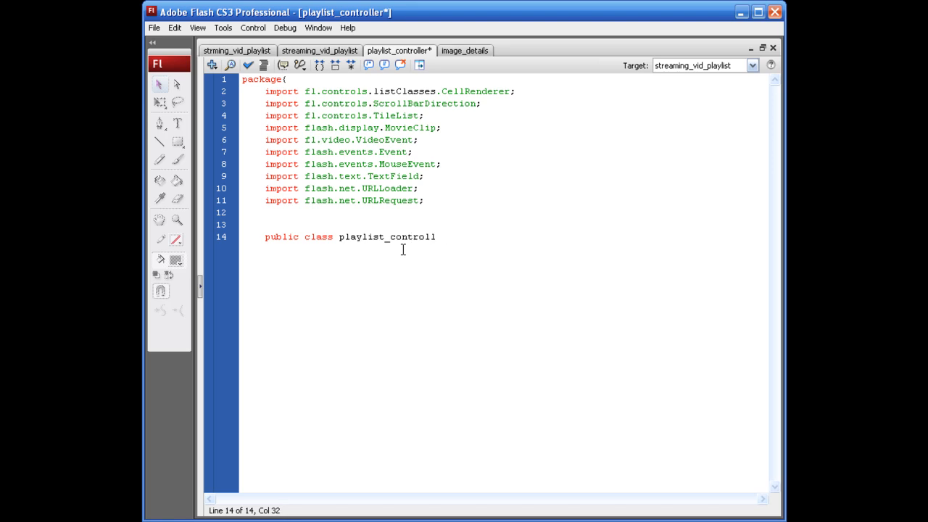
type("er ext")
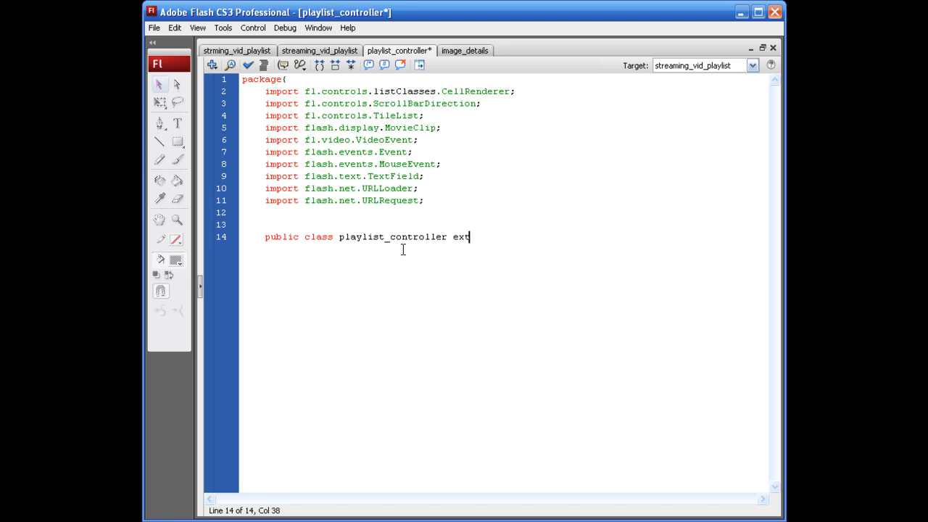
type("ends MC")
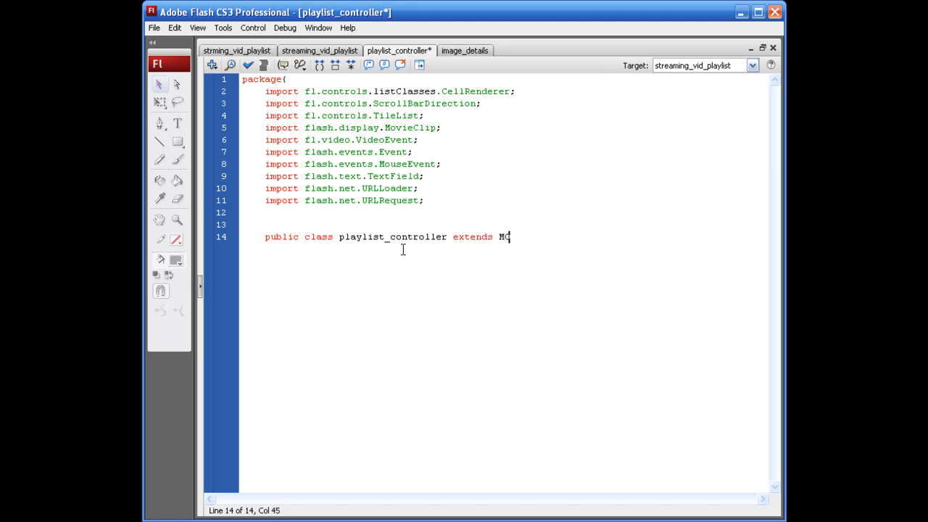
type("ov")
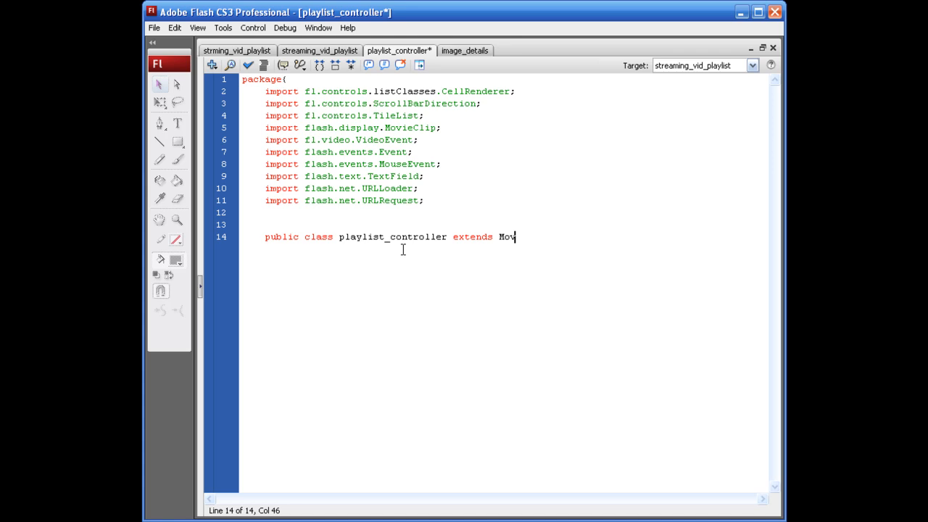
type("ie")
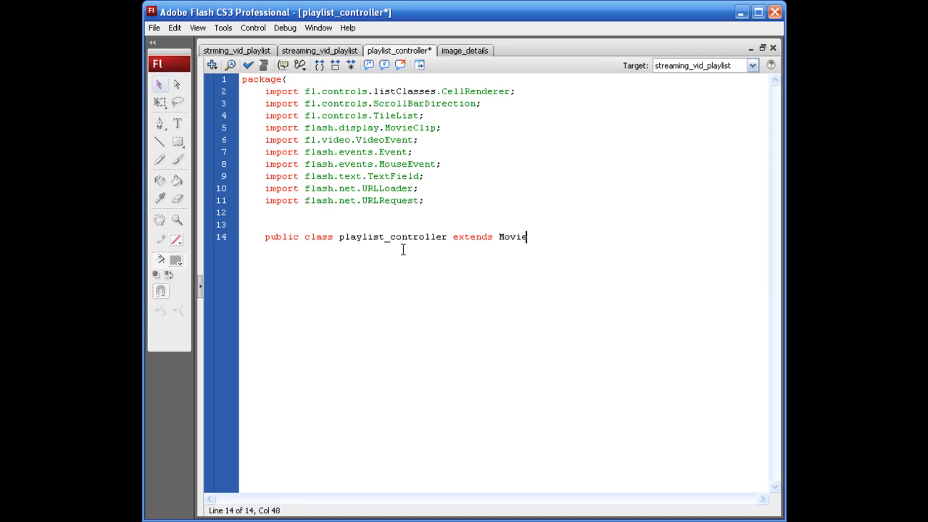
type("Clip{")
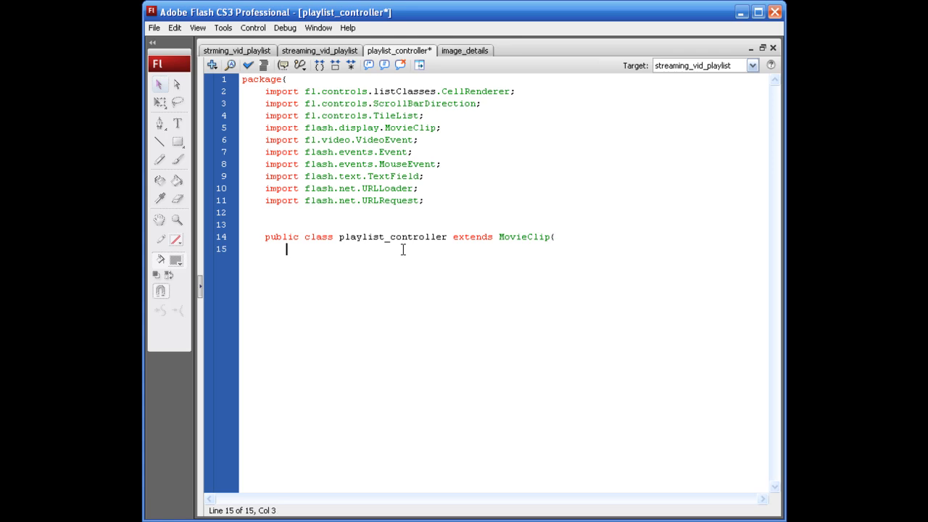
key("ctrl+s")
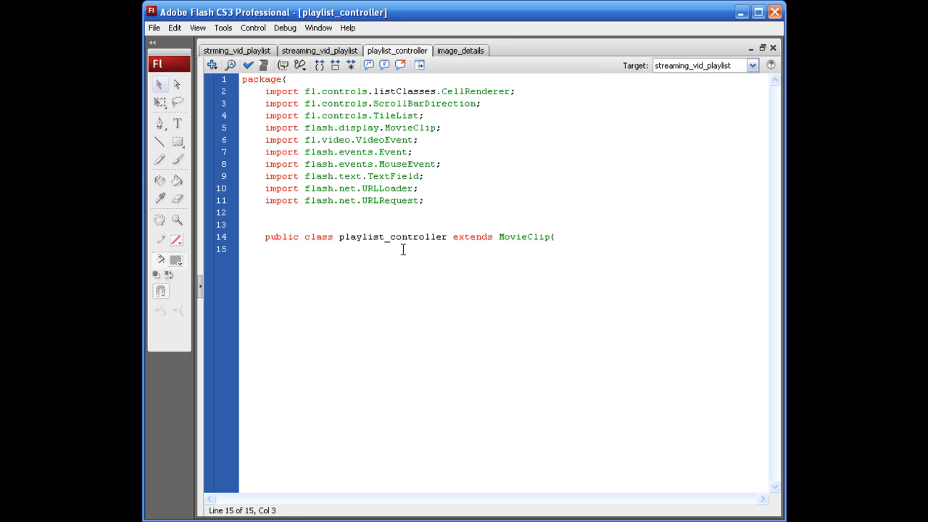
Declare 'private var xml_loader:URLLoader;' with blank lines below it.
type("prave")
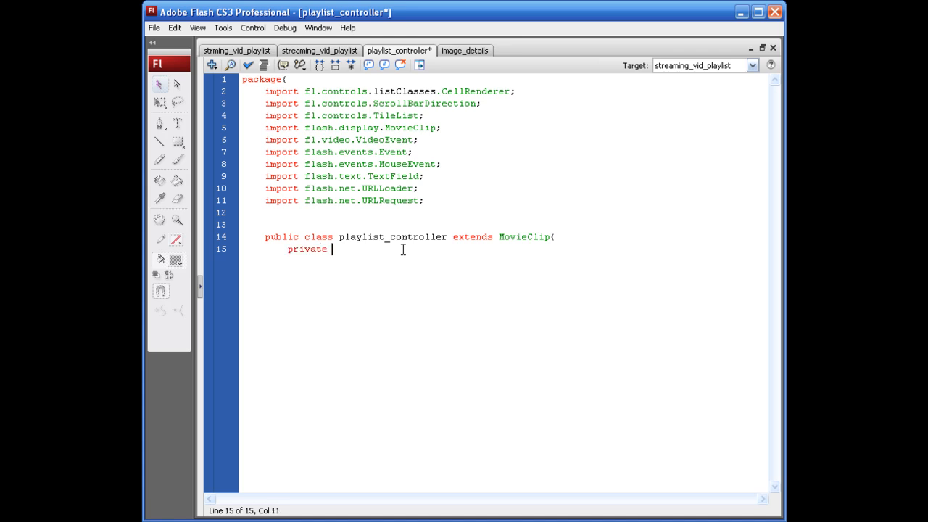
type("var xml")
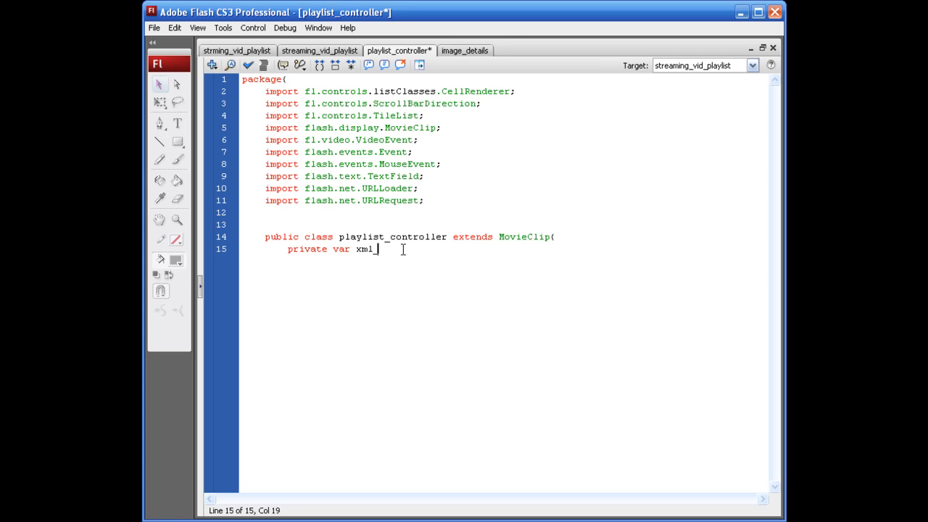
type("_loader:URLLoader;")
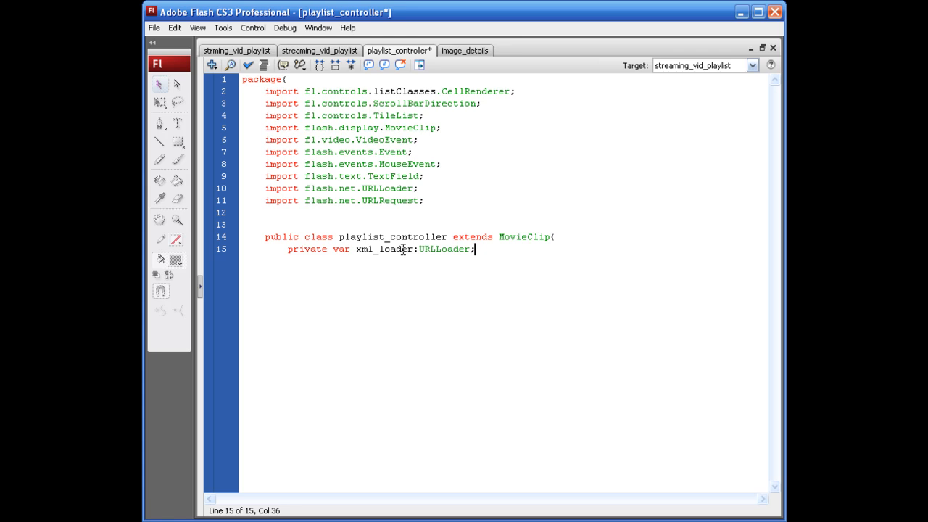
key("Return")
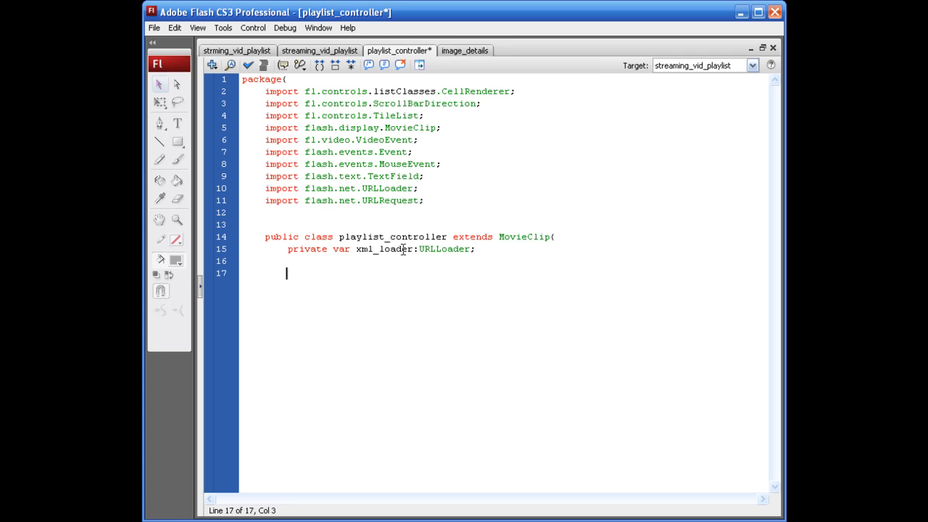
key("Return")
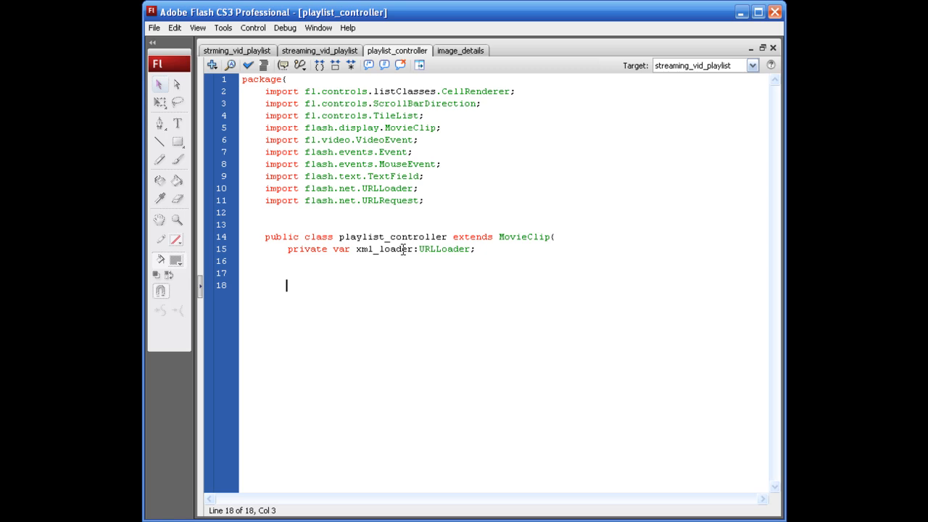
Write the public playlist_controller constructor signature returning void with a 'lets begin loading the xml' comment.
type("public")
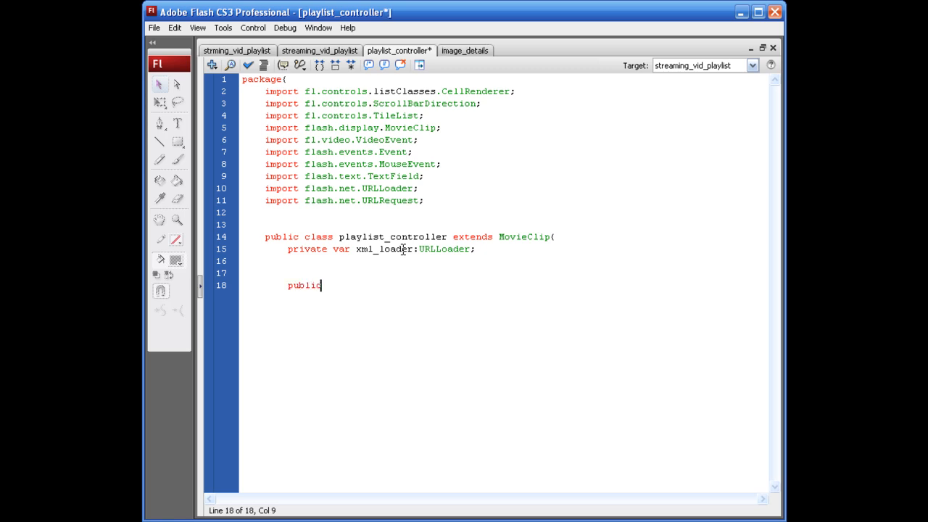
type("function play")
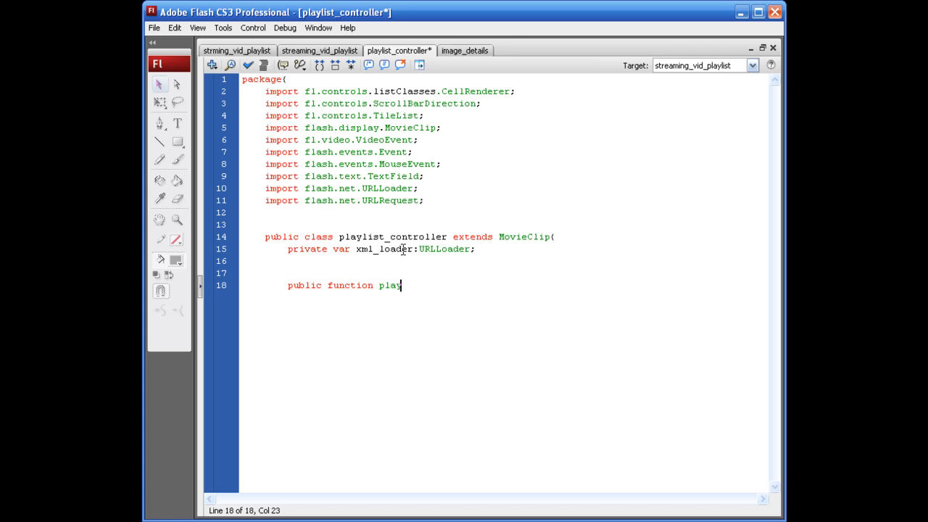
type("list_controller(")
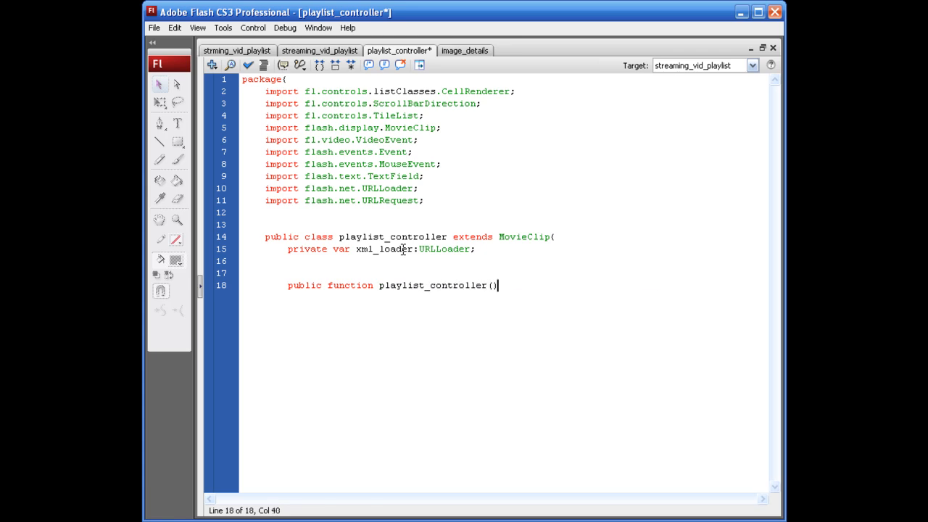
type(":void{")
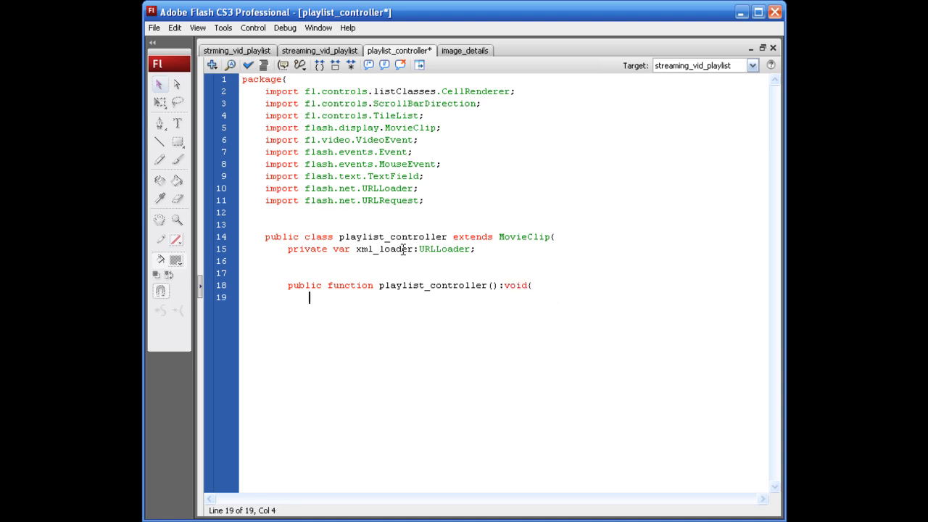
type("////lets b")
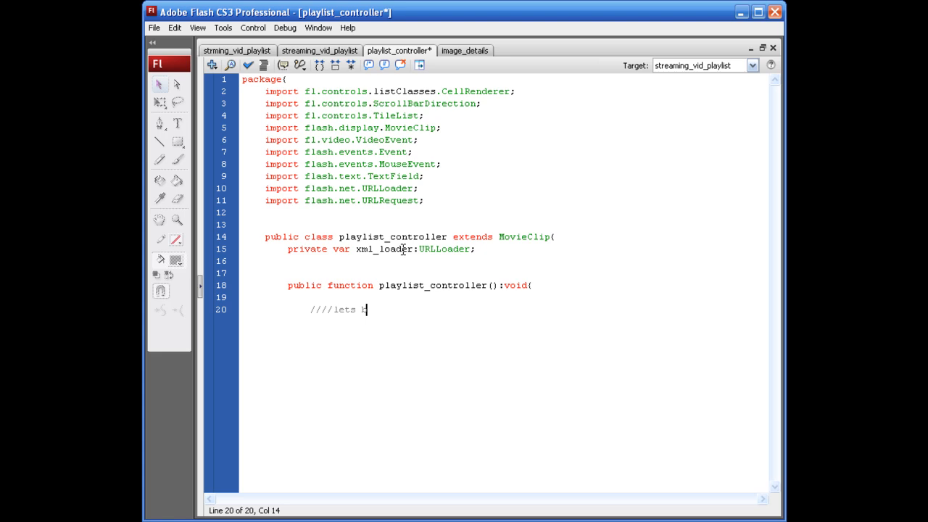
type("egin loading the xml file")
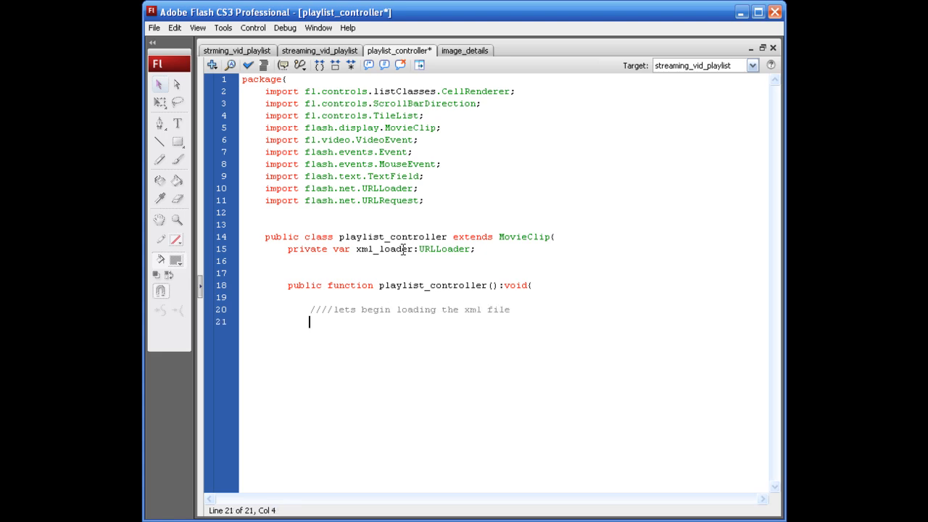
Assign xml_loader = new URLLoader(); and start a fresh line below.
type("xml_")
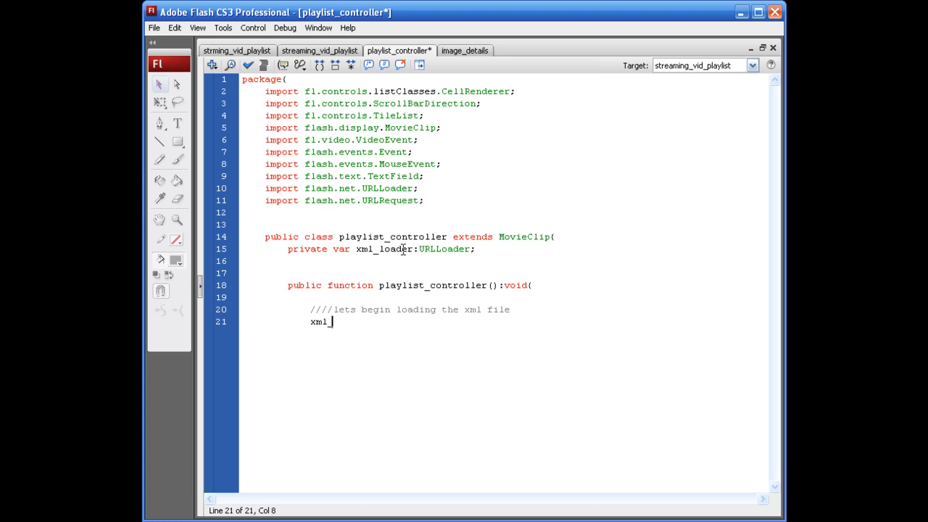
type("loader")
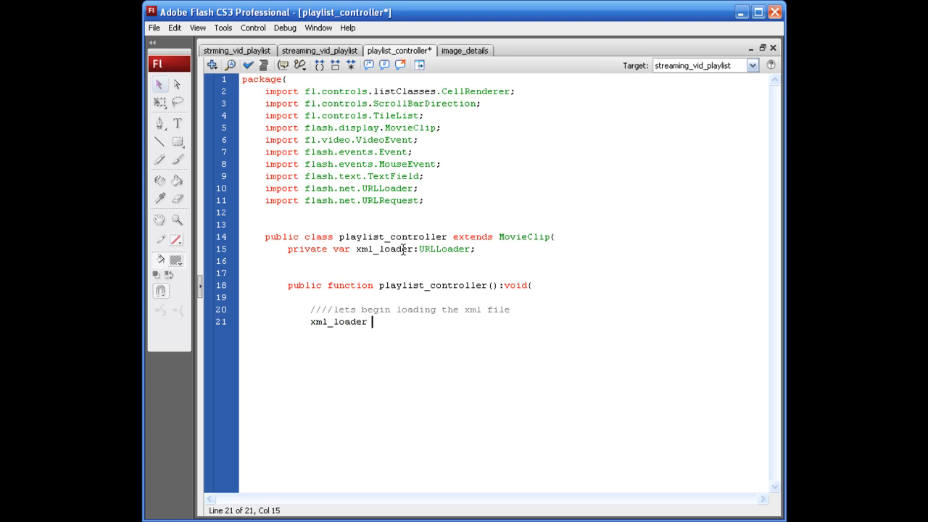
type("= new Loa")
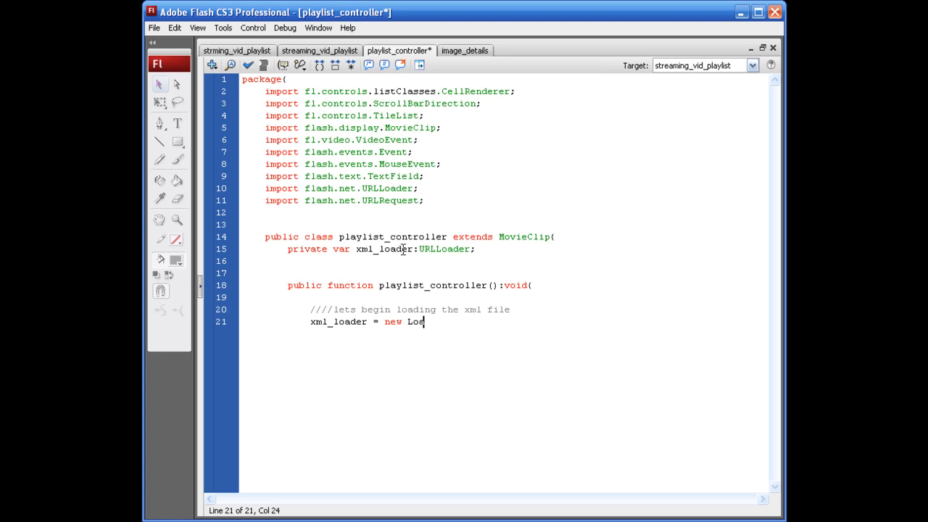
type("URL")
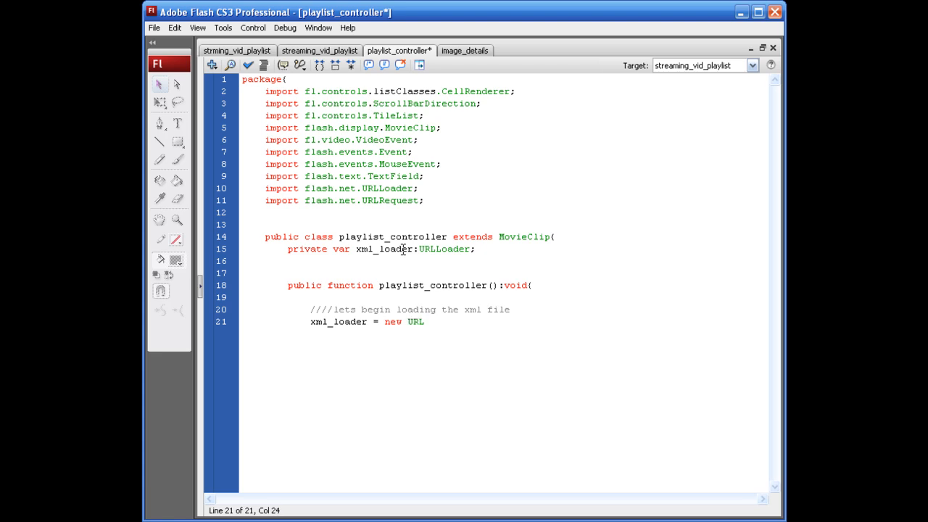
type("Loade")
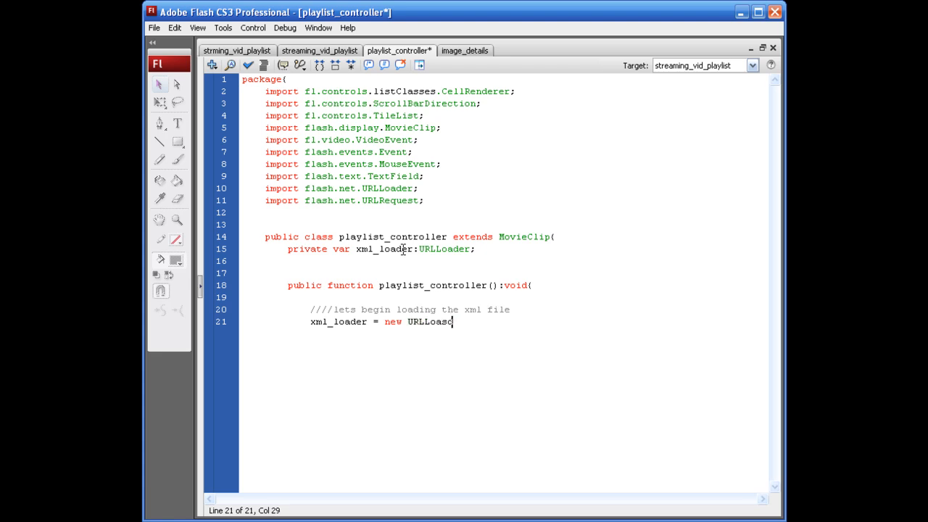
type("r")
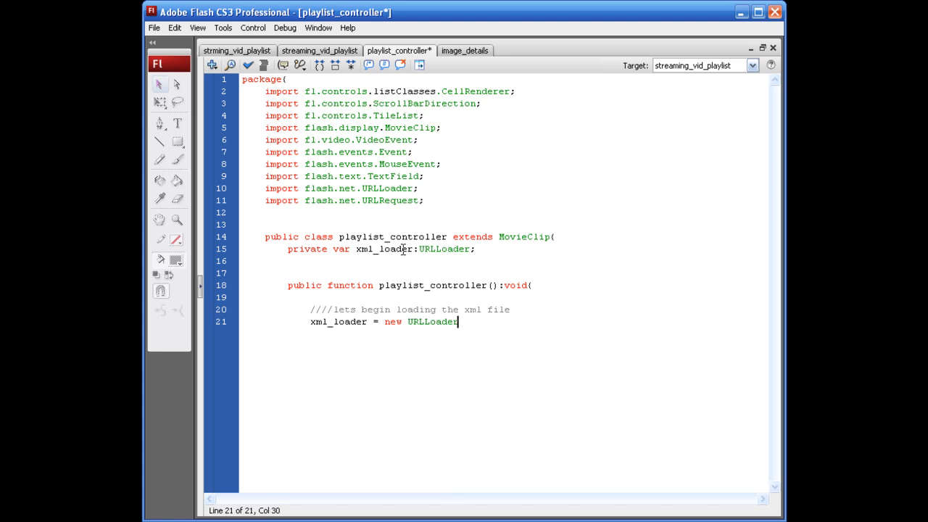
type("();'")
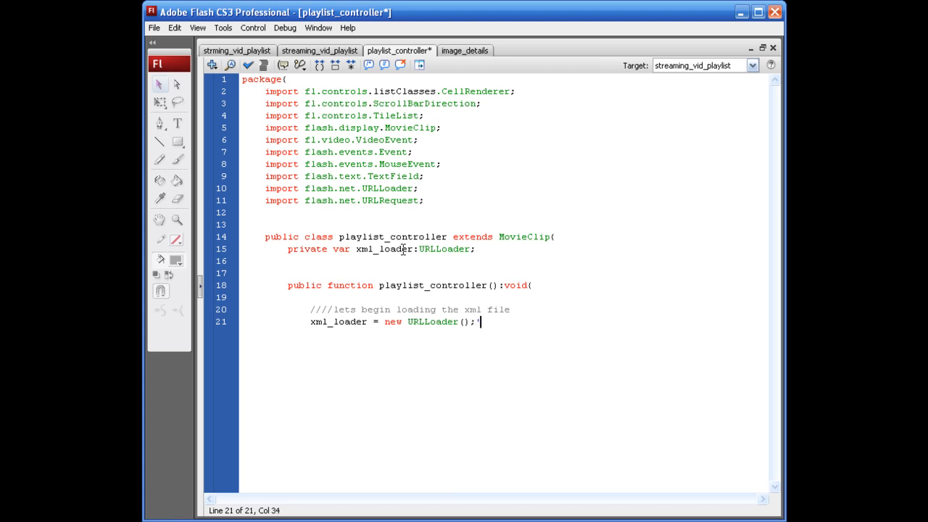
key("Return")
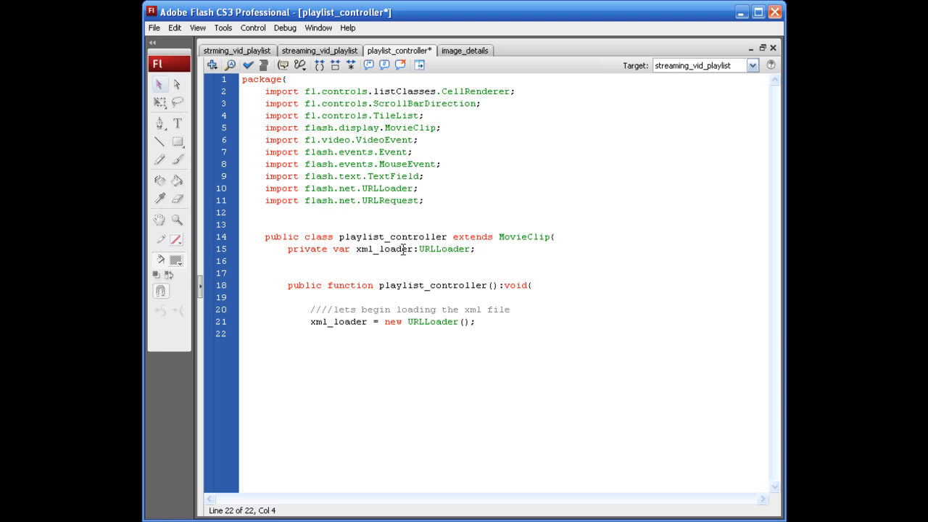
Add xml_loader.addEventListener(Event.COMPLETE, start_video); with a new line below.
type("xml_loader.addEventListener(")
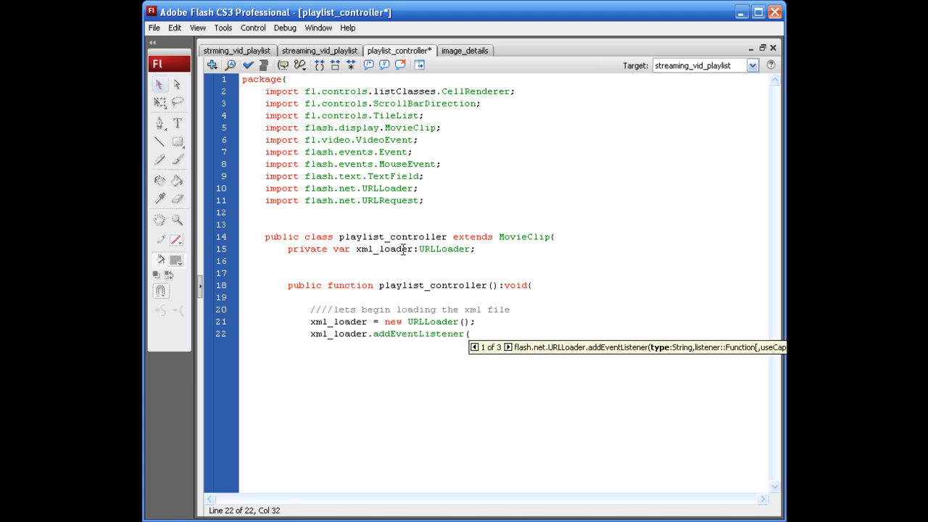
type("Event")
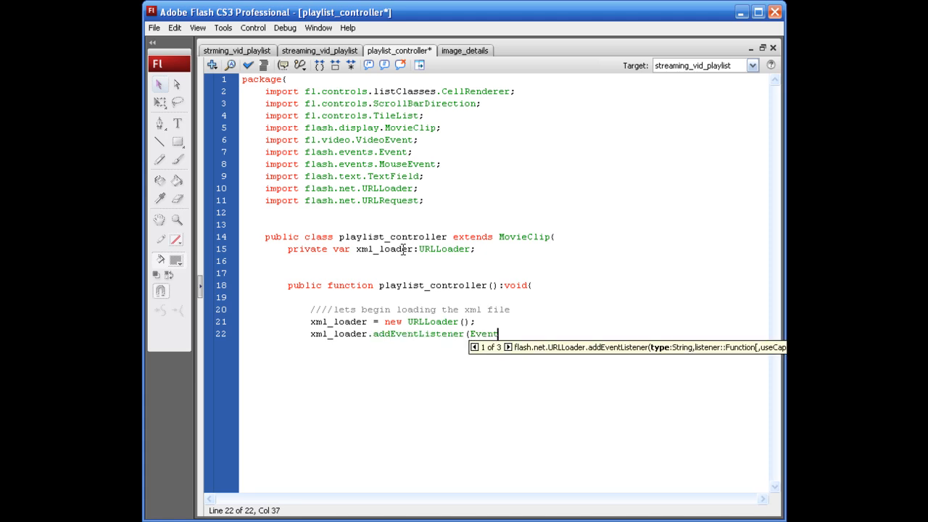
type(".COMPLETE,")
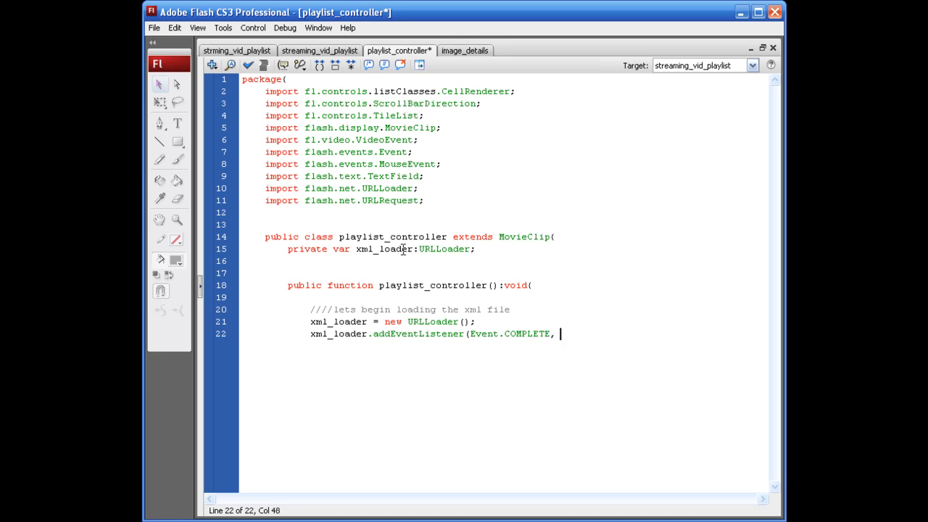
type("start_vb;")
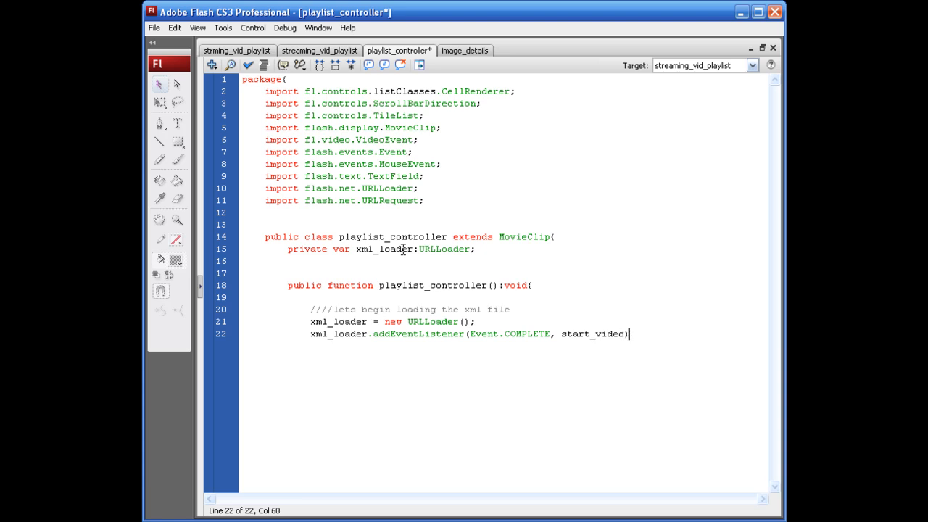
type(";")
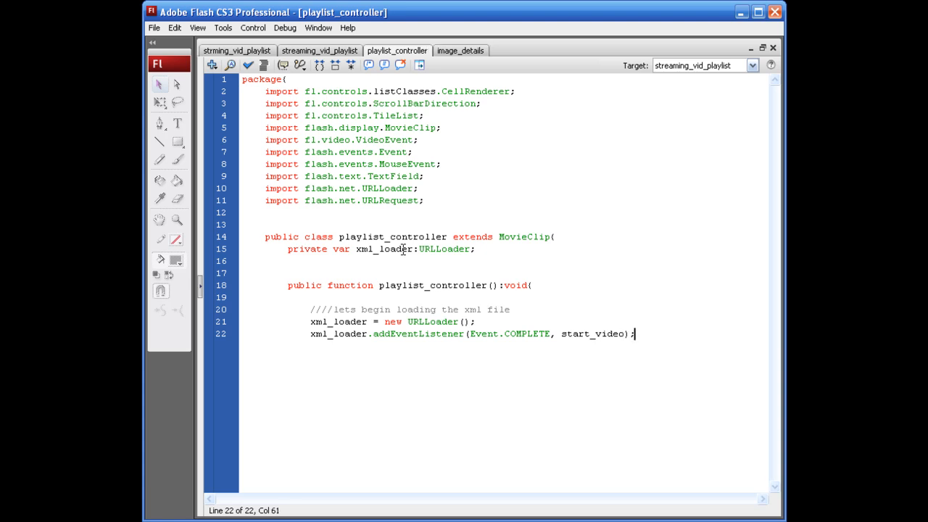
key("Return")
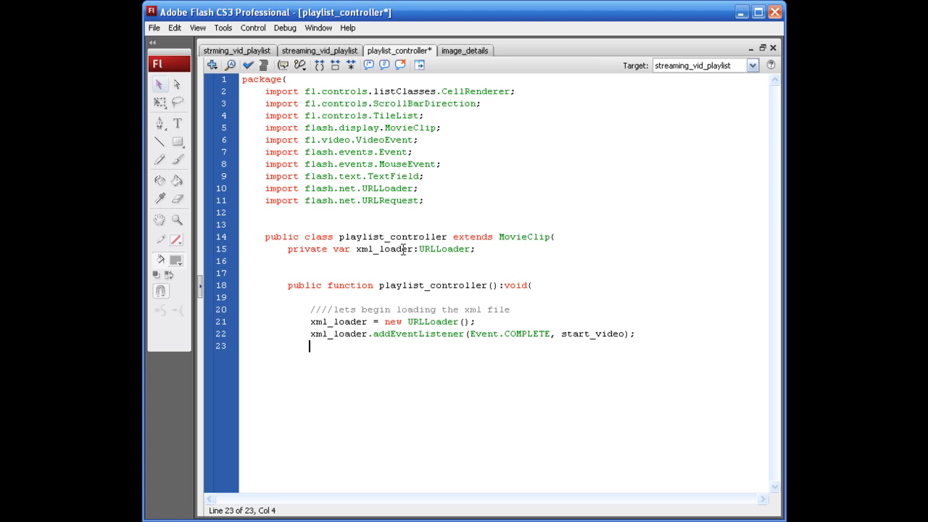
Write xml_loader.load(new URLRequest( and begin the file name "masterflash".
type("xml")
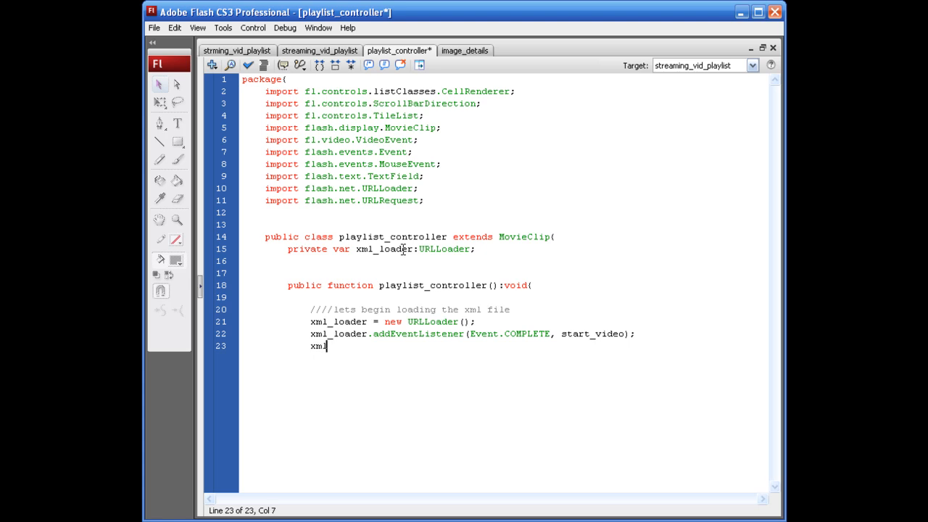
type("_loader.load(new")
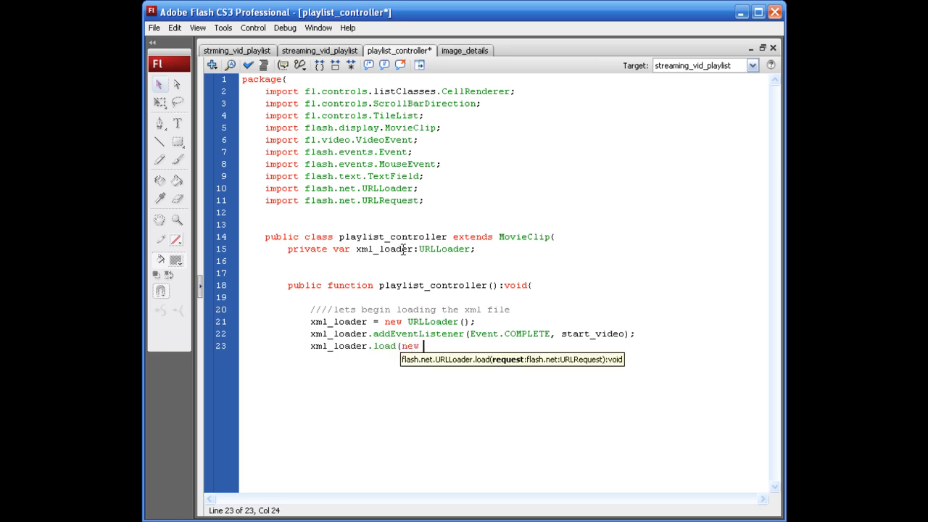
type("URLRe")
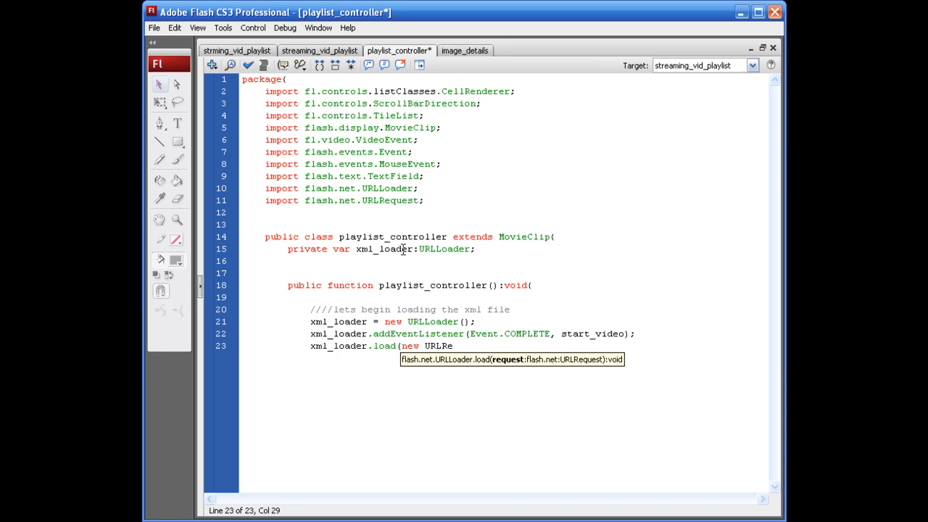
type("quest")
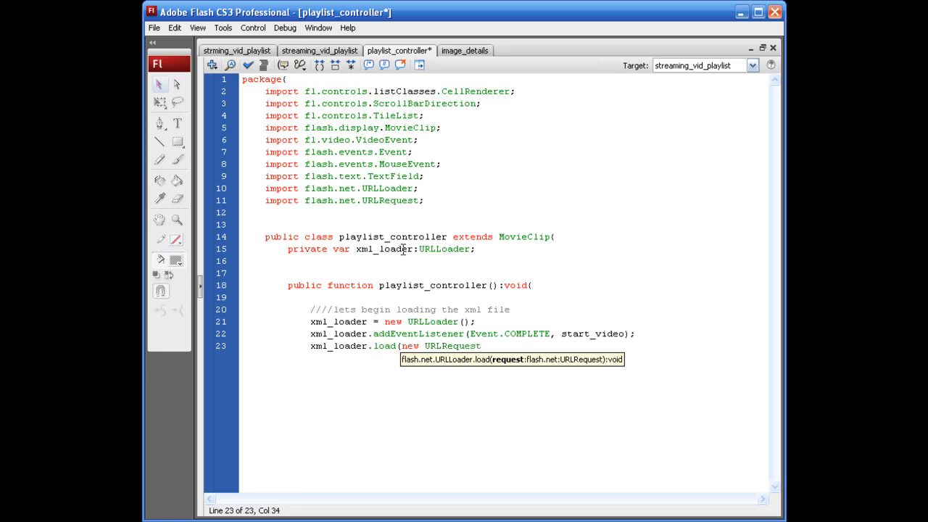
type("(")
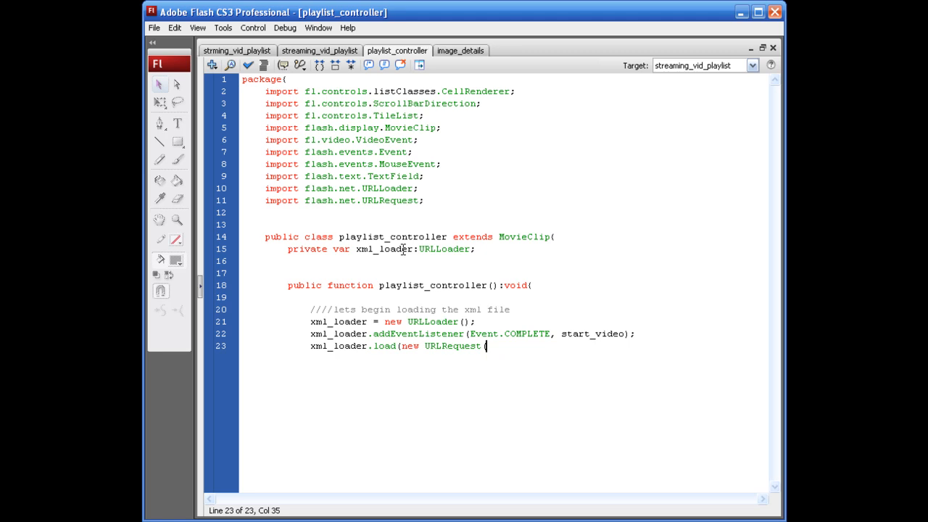
type("masterflash")
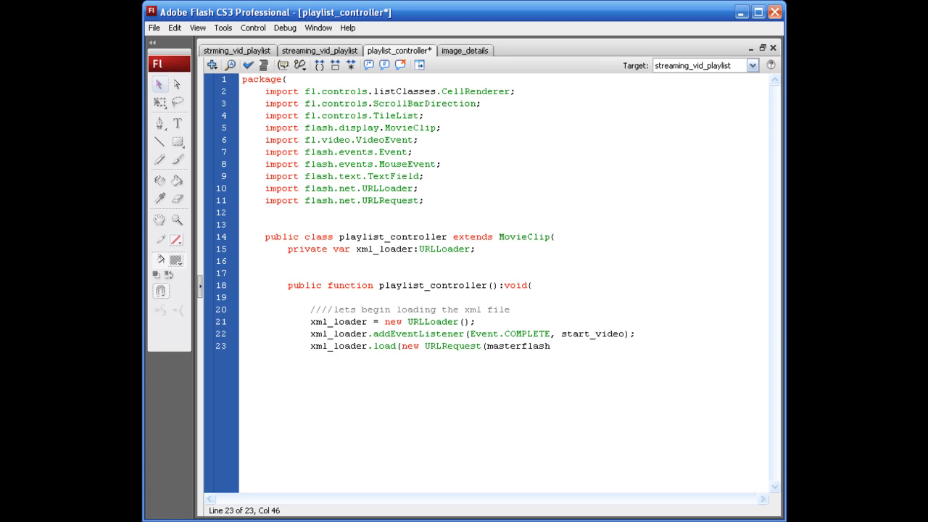
Complete the quoted file name "masterflash_strming_playlist.xml" and close the call with ));.
left_click(551, 345)
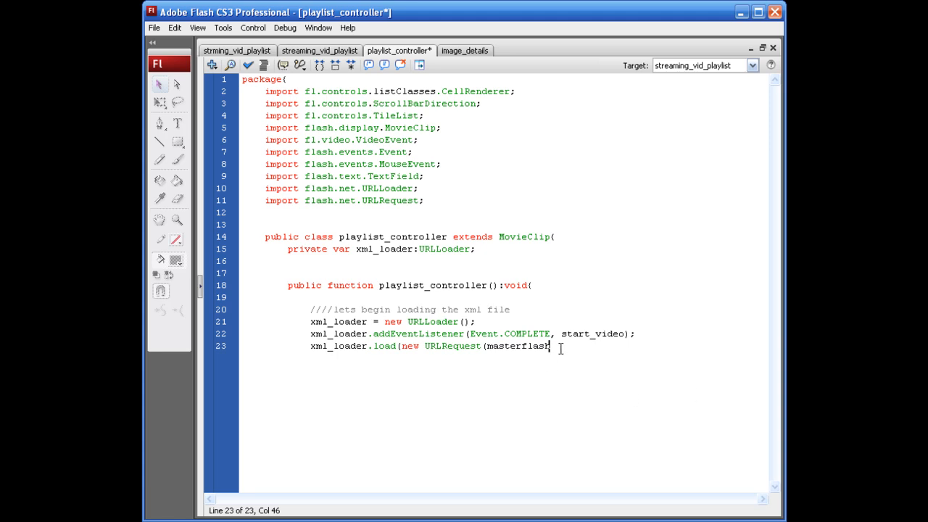
mouse_move(659, 430)
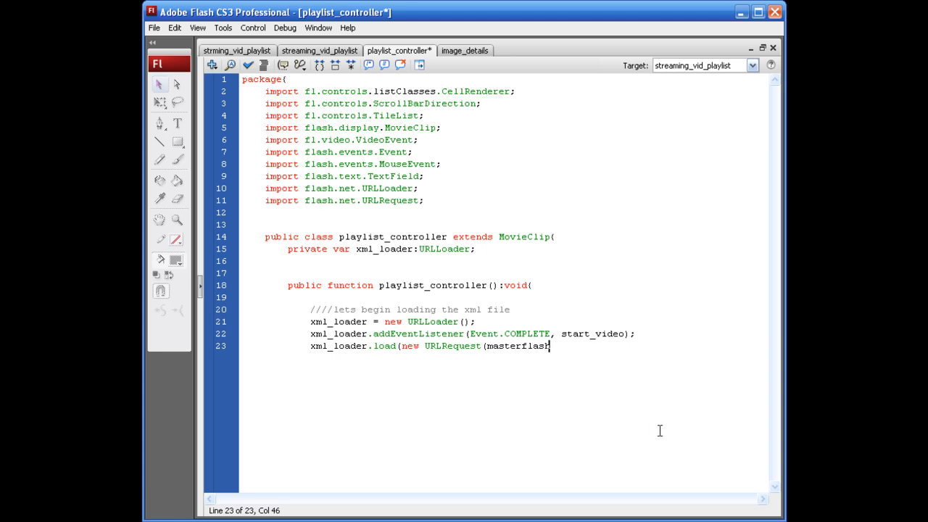
type("_strming")
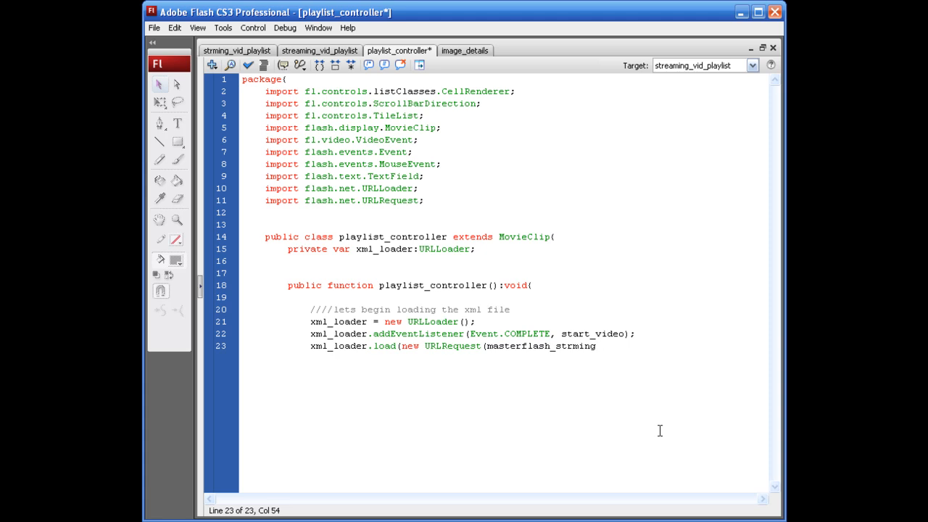
type("_playlist.xml\"")
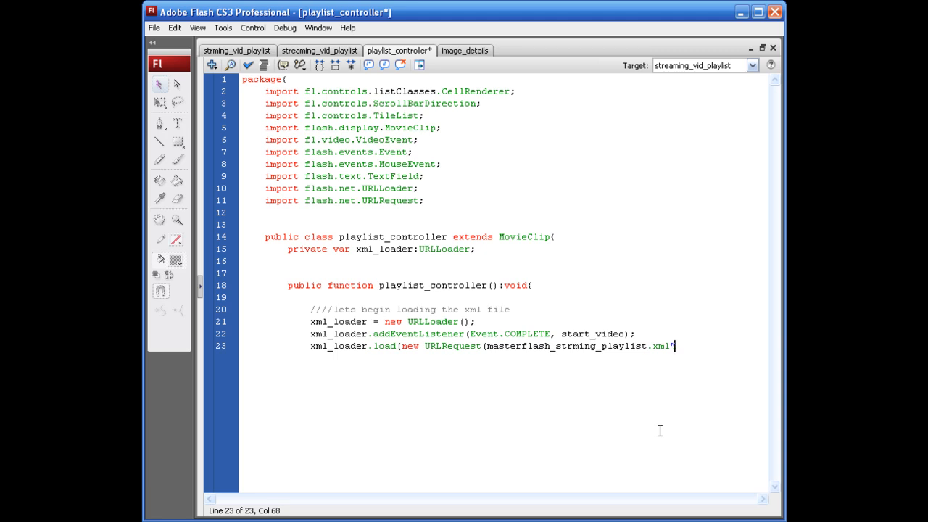
left_click(487, 345)
type("\"")
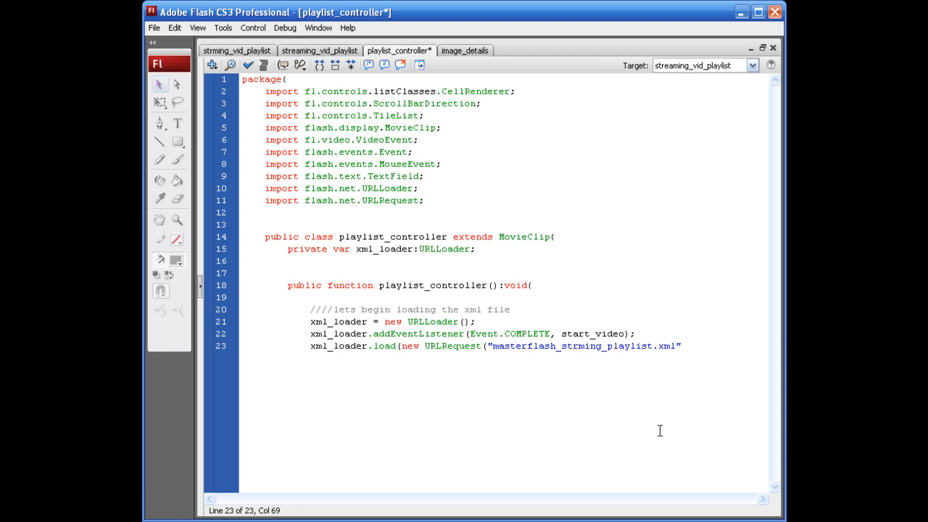
left_click(678, 345)
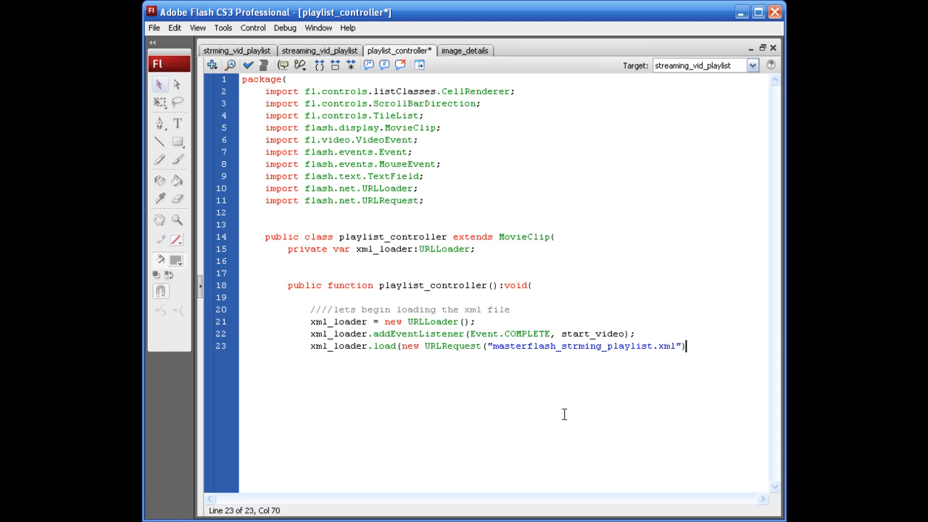
type(");")
type("////")
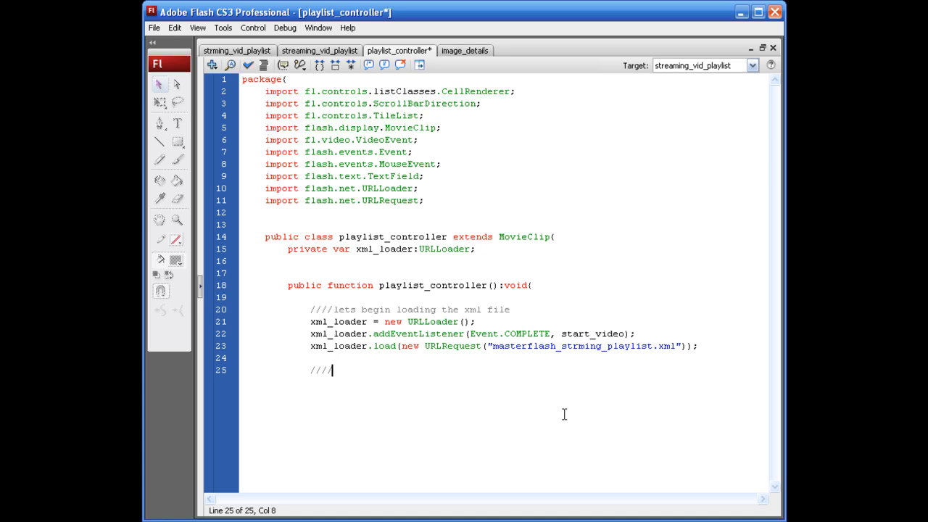
Save the class and write the comment "lets set up our tilelist component".
key("ctrl+s")
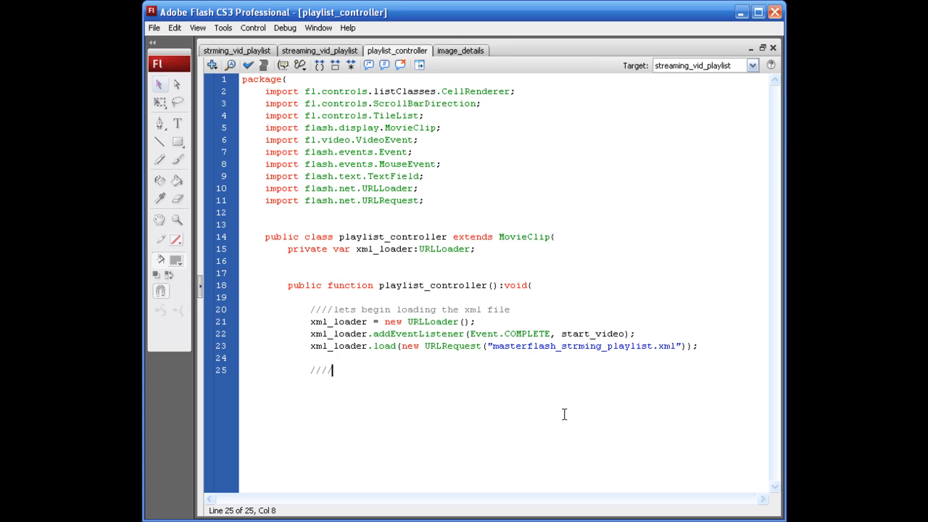
type("lets set up our t")
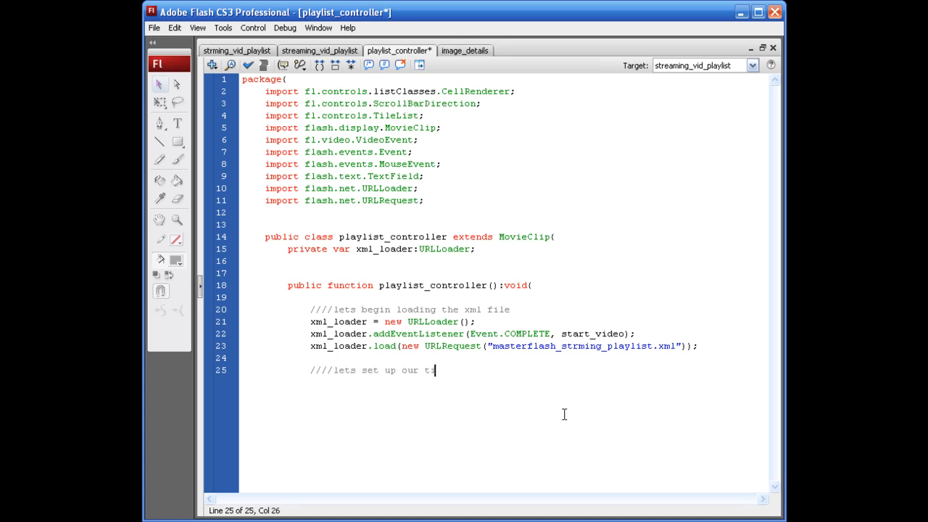
type("ilelist component")
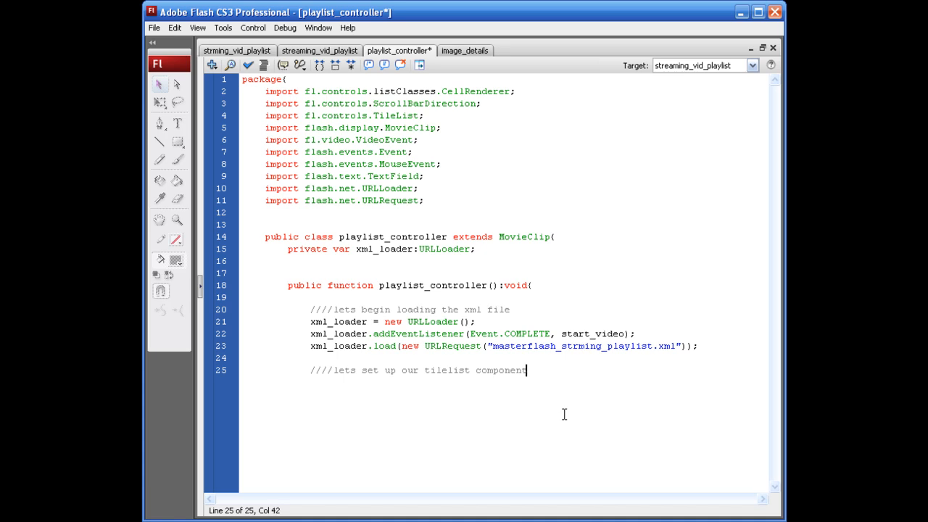